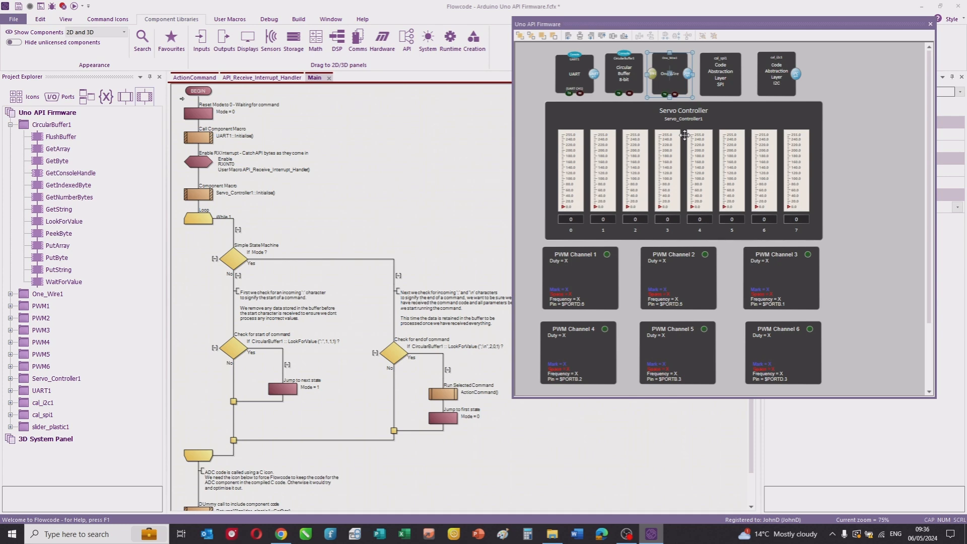
{"action": "mouse_move", "coordinate": [819, 91]}
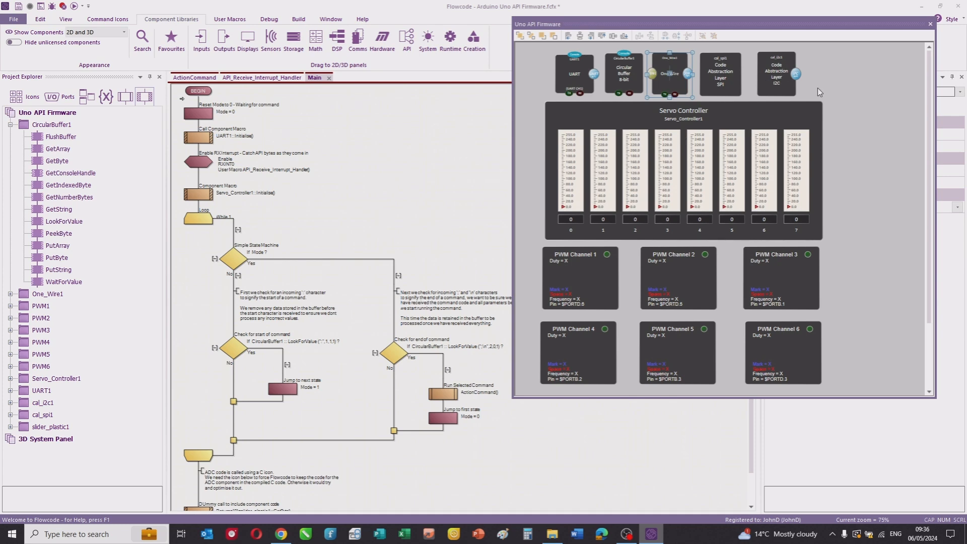
{"action": "mouse_move", "coordinate": [617, 122]}
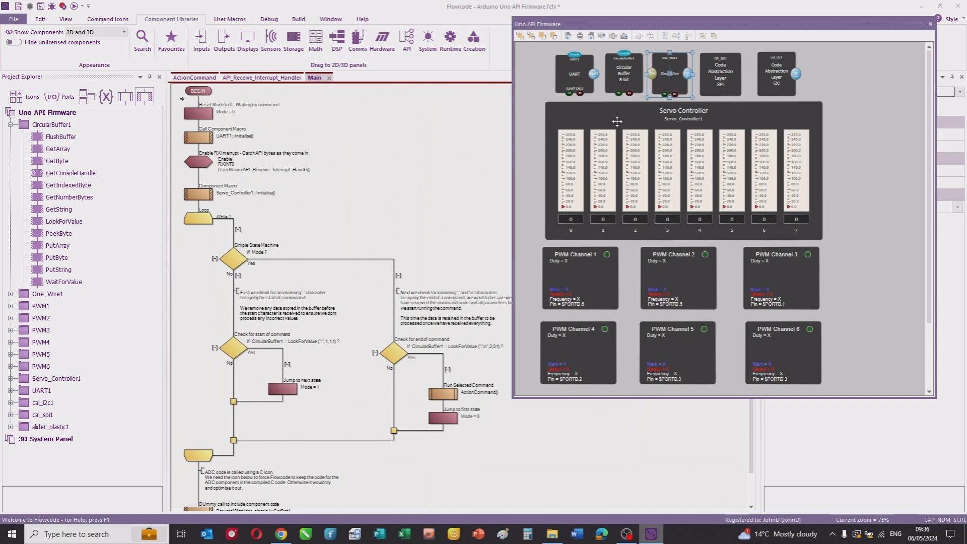
Select the Servo Controller to show its 1000–2500 µs pulse-width properties beside Main.
{"action": "left_click", "coordinate": [682, 169]}
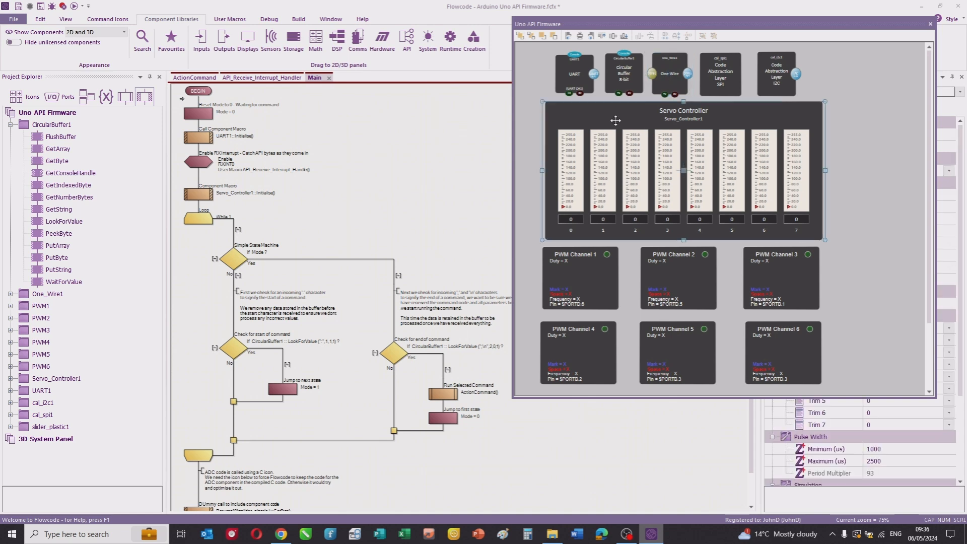
{"action": "mouse_move", "coordinate": [728, 292]}
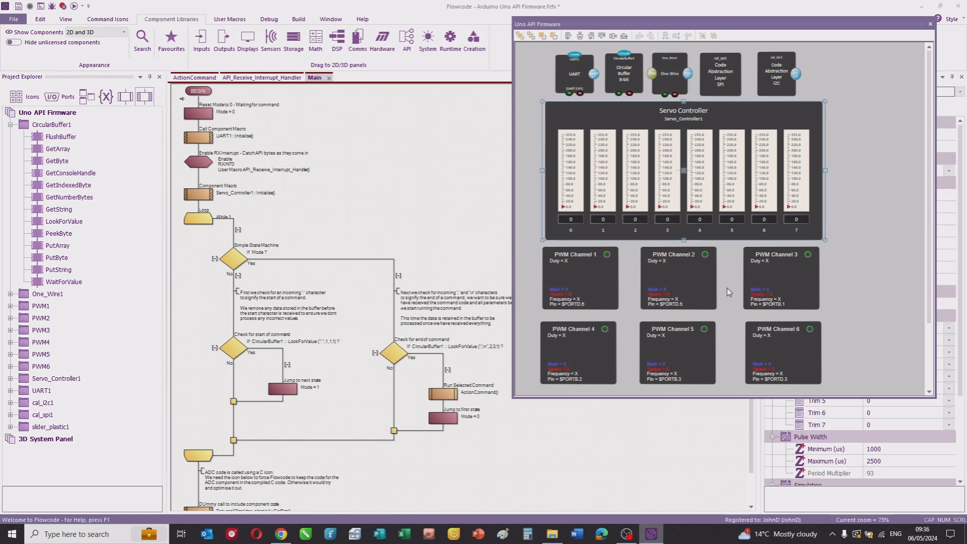
{"action": "mouse_move", "coordinate": [646, 270]}
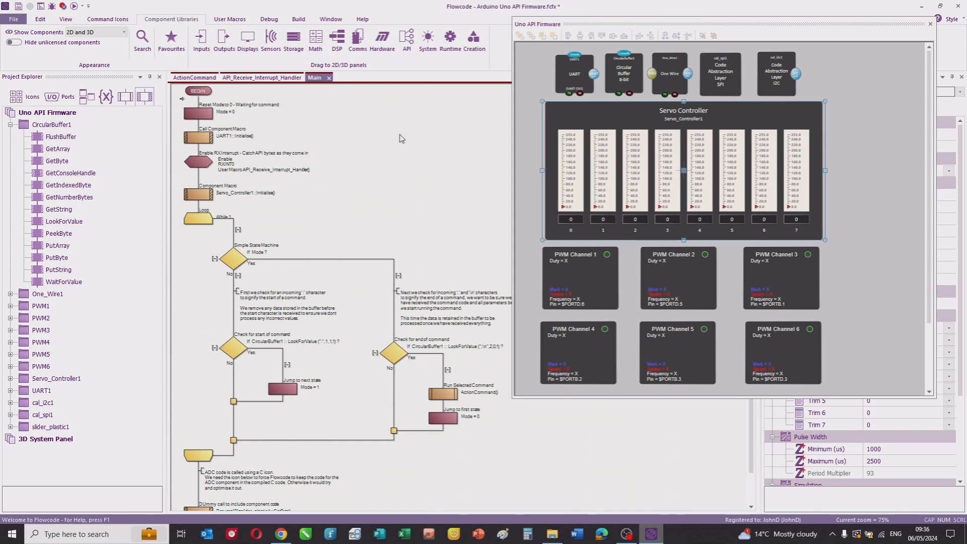
{"action": "mouse_move", "coordinate": [221, 108]}
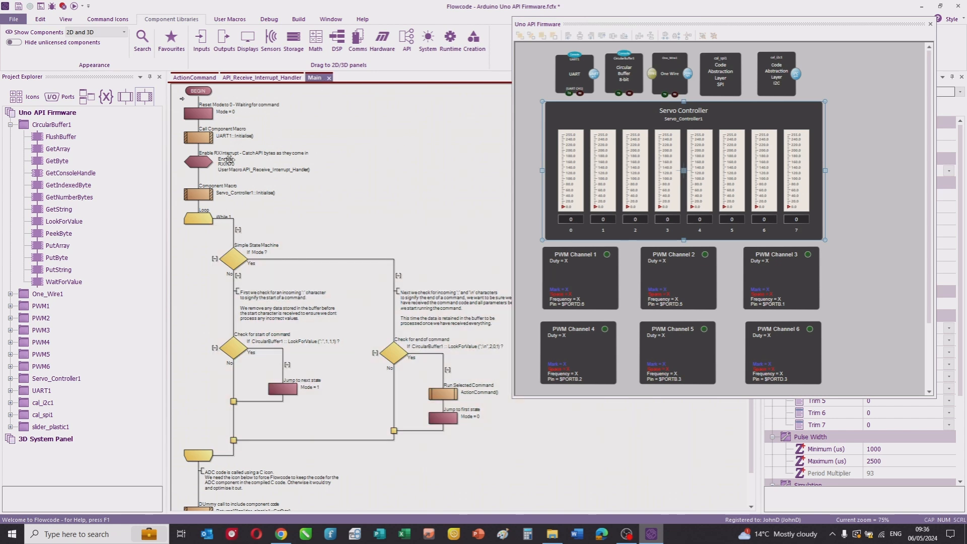
{"action": "mouse_move", "coordinate": [342, 248]}
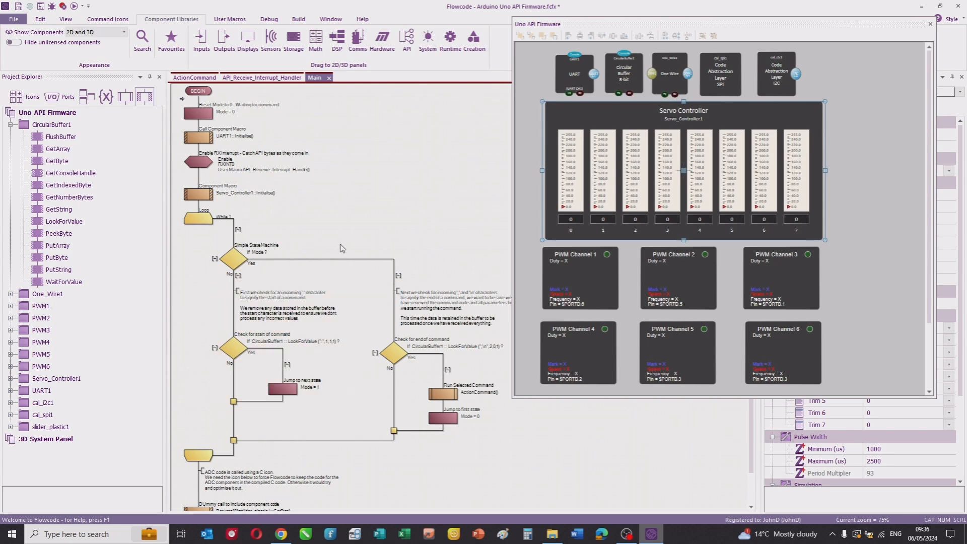
{"action": "mouse_move", "coordinate": [420, 215]}
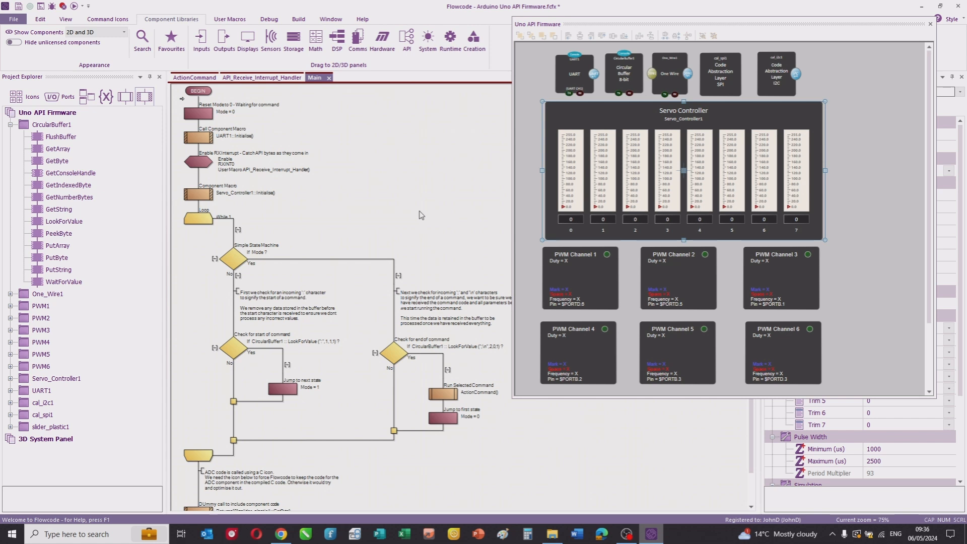
{"action": "mouse_move", "coordinate": [415, 208]}
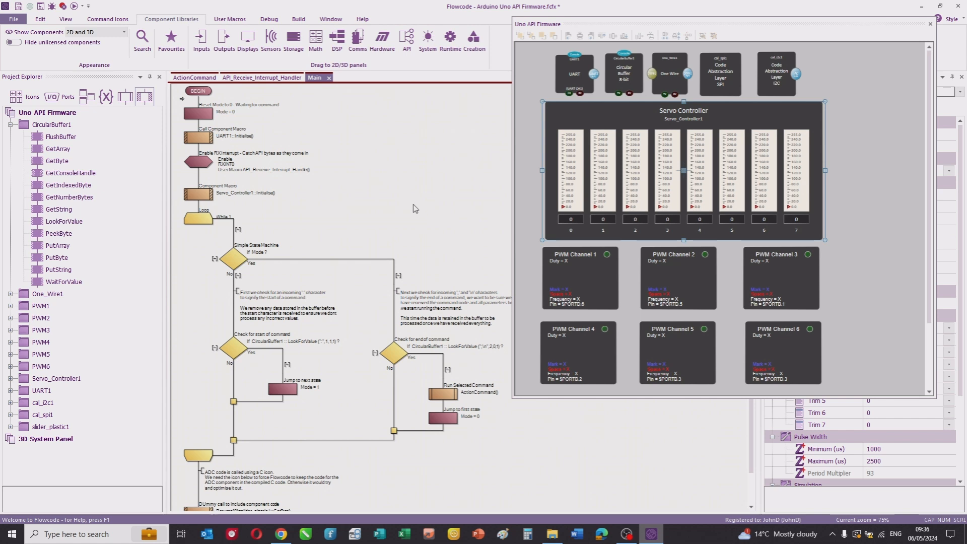
{"action": "mouse_move", "coordinate": [410, 216]}
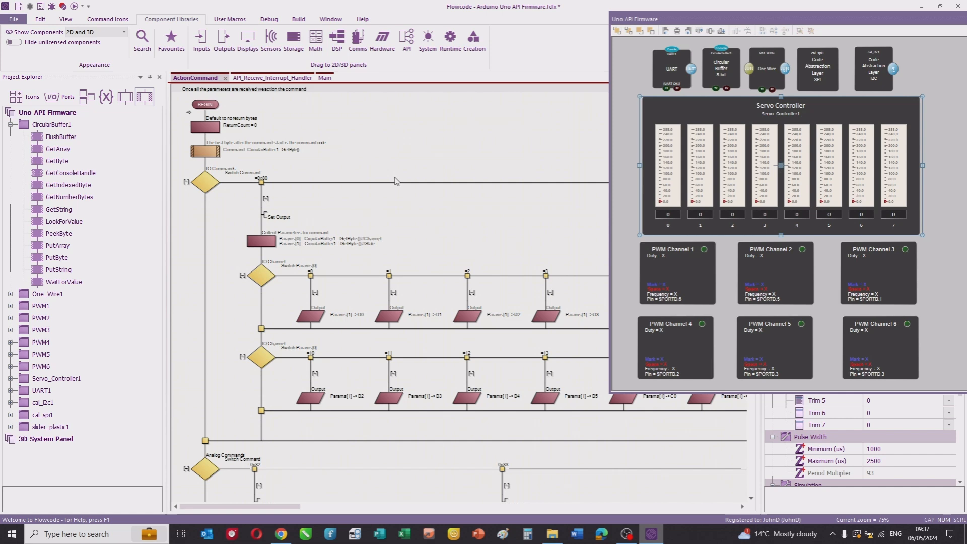
{"action": "mouse_move", "coordinate": [369, 226]}
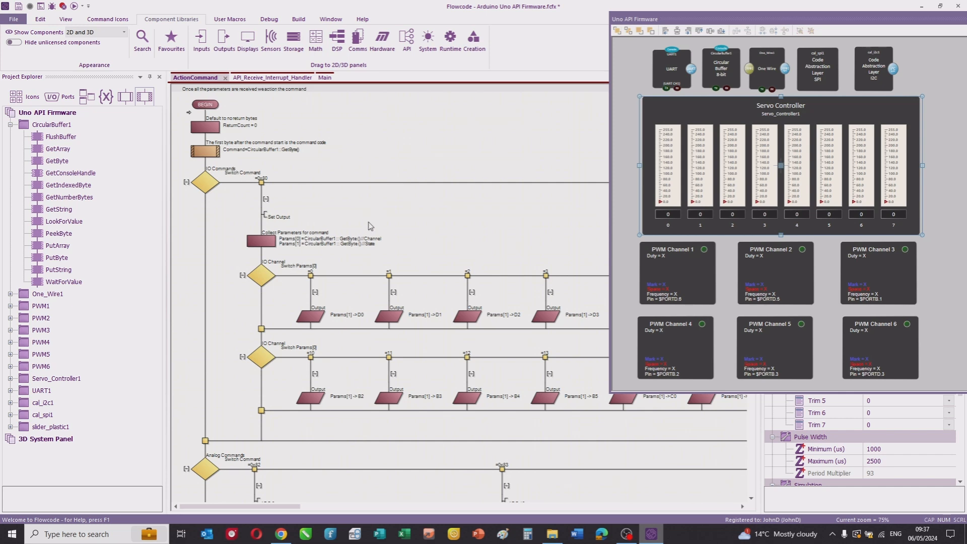
{"action": "mouse_move", "coordinate": [192, 195]}
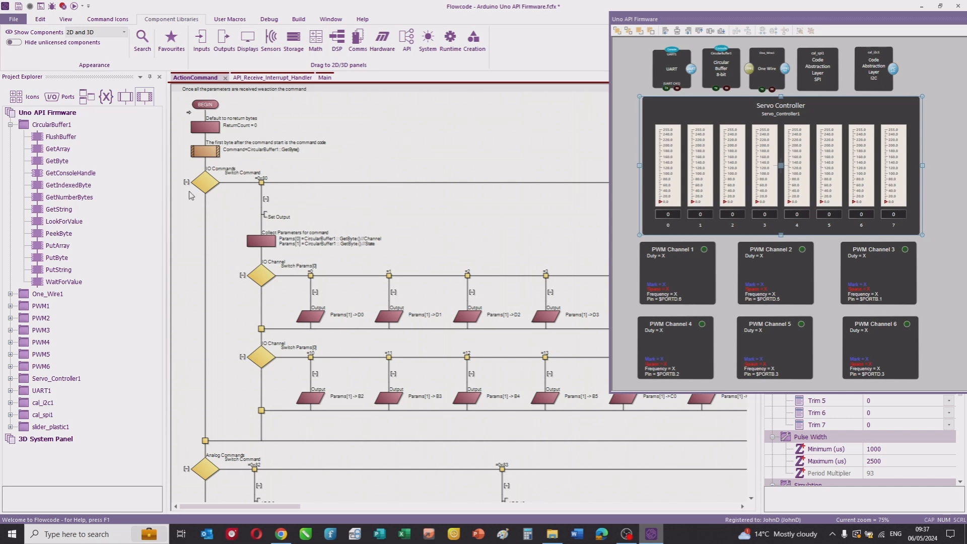
{"action": "mouse_move", "coordinate": [212, 197]}
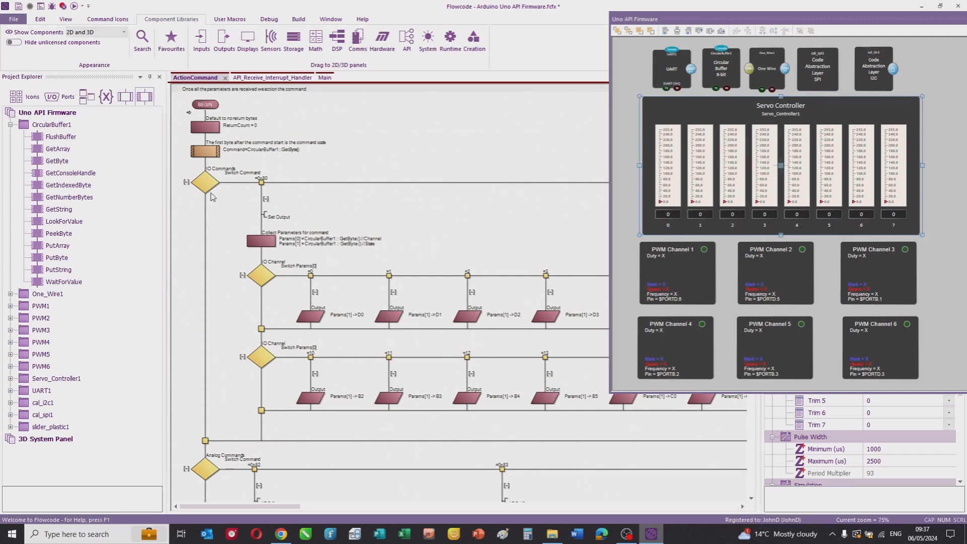
{"action": "mouse_move", "coordinate": [223, 204]}
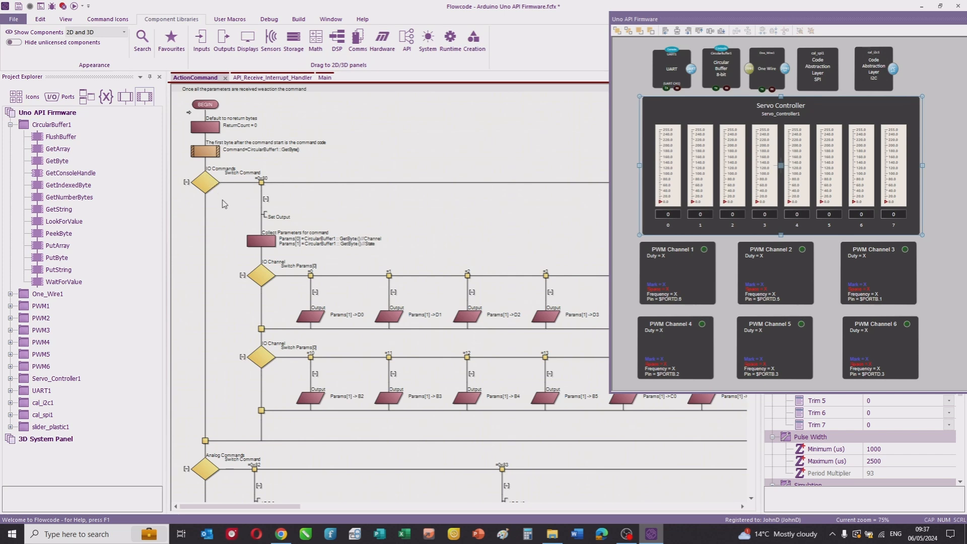
{"action": "mouse_move", "coordinate": [245, 183]}
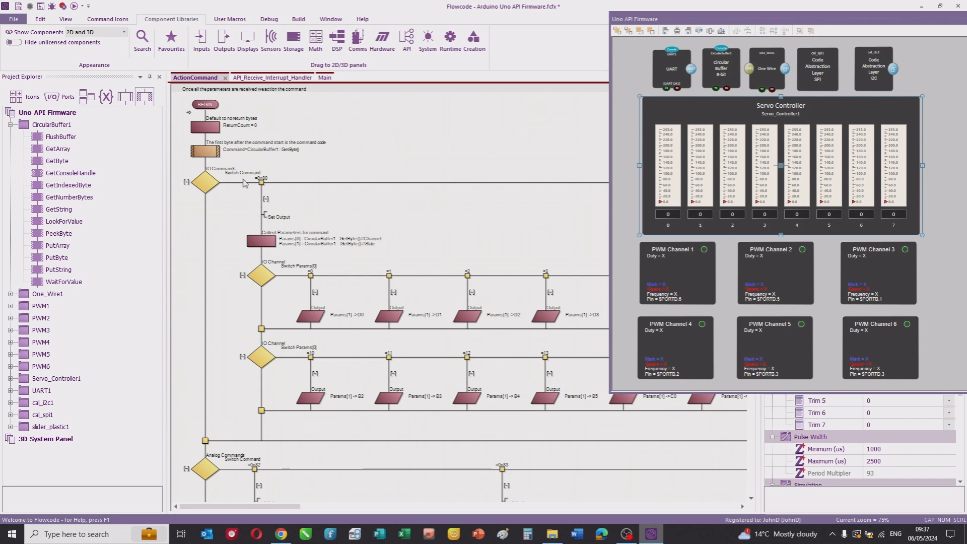
{"action": "mouse_move", "coordinate": [438, 336]}
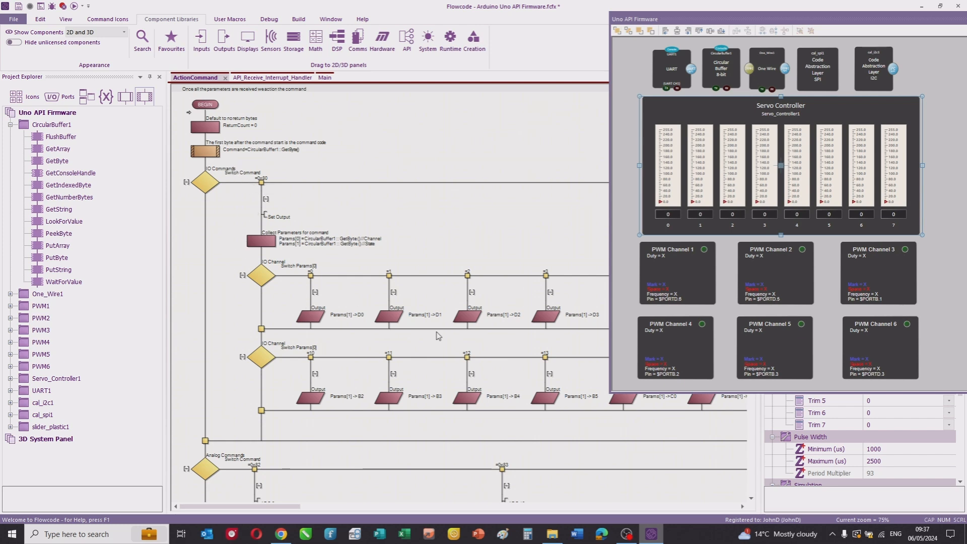
Scroll down the ActionCommand flowchart through its IO, Analog, SPI, OneWire and Servo branches.
{"action": "scroll", "scroll_direction": "down", "scroll_amount": 3}
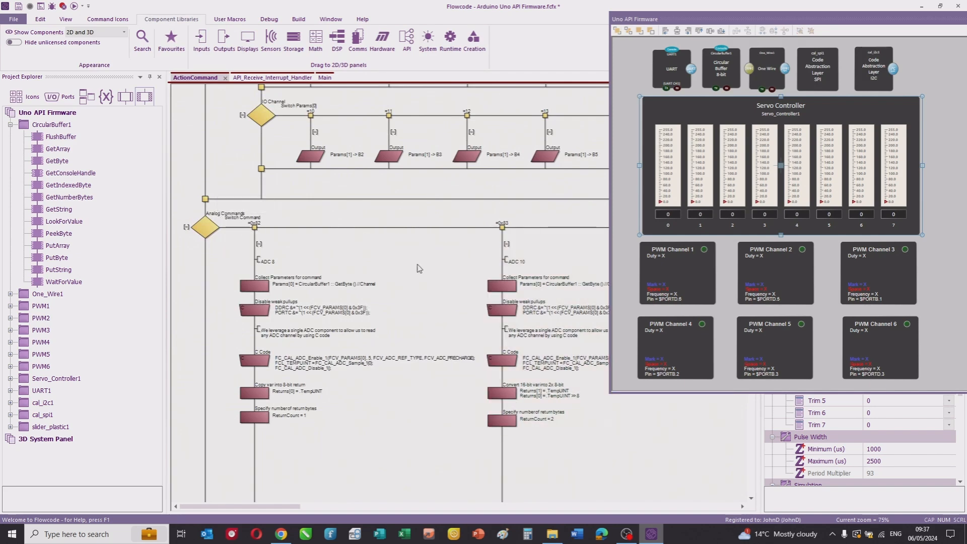
{"action": "scroll", "scroll_direction": "down", "scroll_amount": 3}
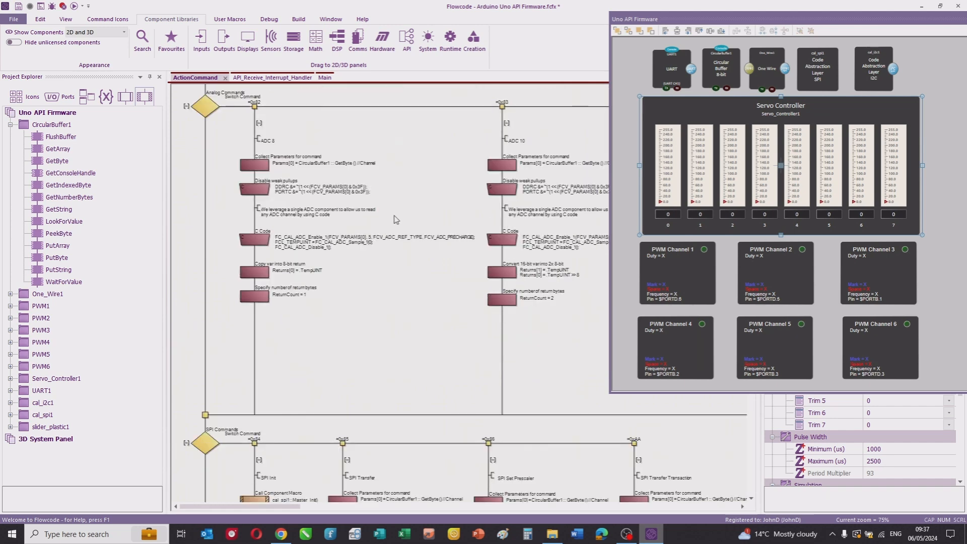
{"action": "scroll", "scroll_direction": "down", "scroll_amount": 3}
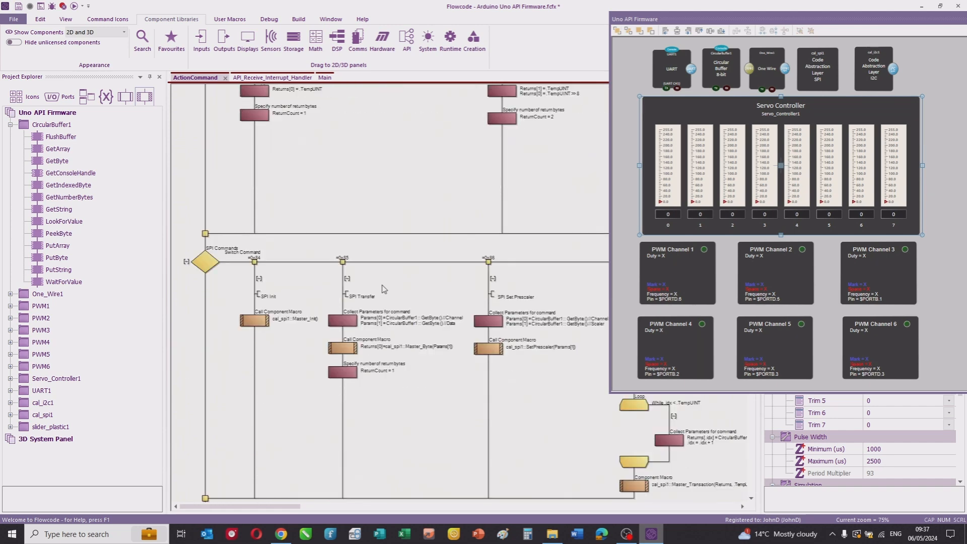
{"action": "scroll", "scroll_direction": "down", "scroll_amount": 3}
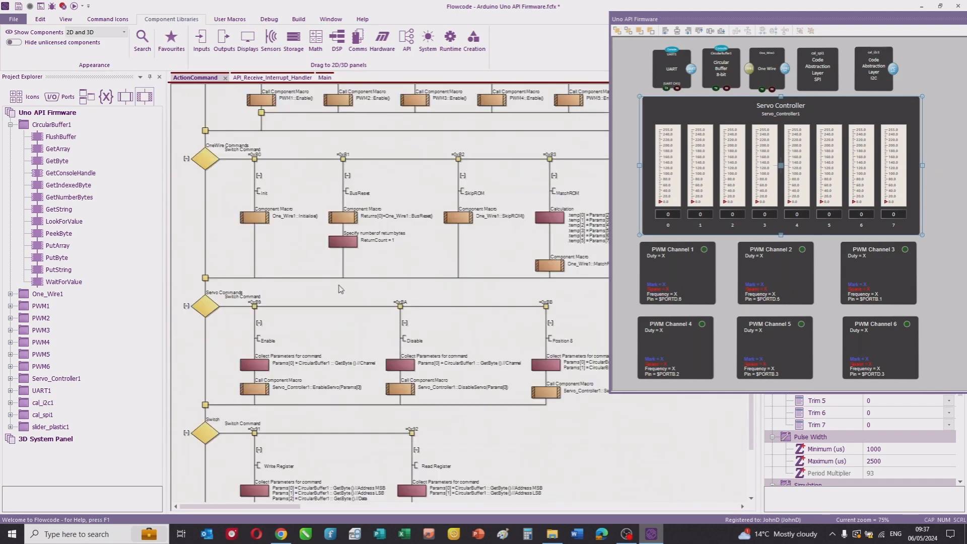
{"action": "scroll", "scroll_direction": "down", "scroll_amount": 3}
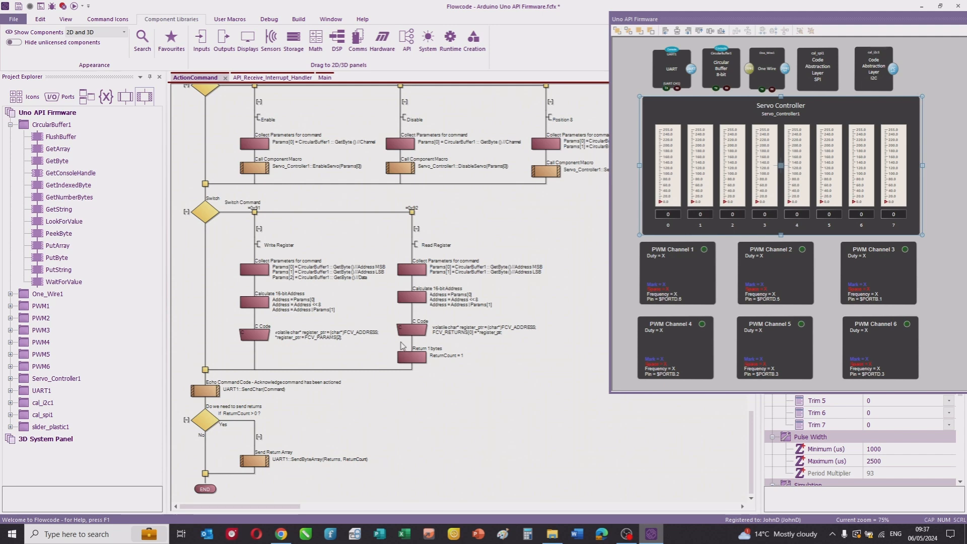
{"action": "scroll", "scroll_direction": "down", "scroll_amount": 3}
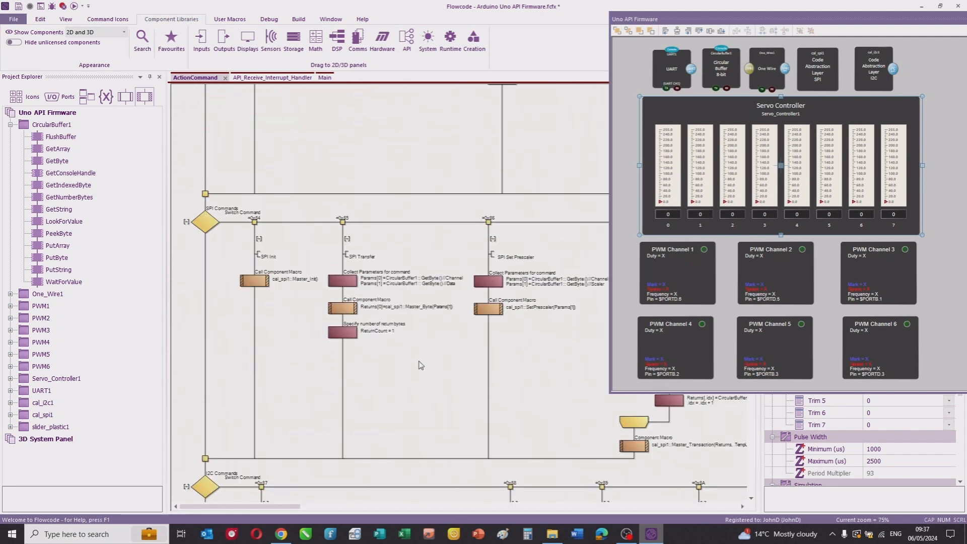
{"action": "mouse_move", "coordinate": [636, 40]}
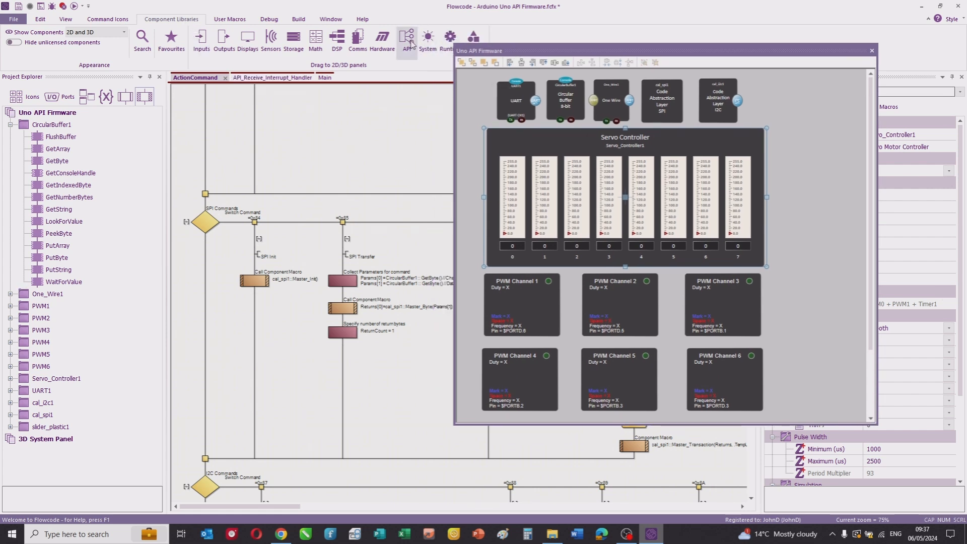
Add the Arduino Uno API component to the panel and return to the Main flowchart.
{"action": "left_click", "coordinate": [406, 37]}
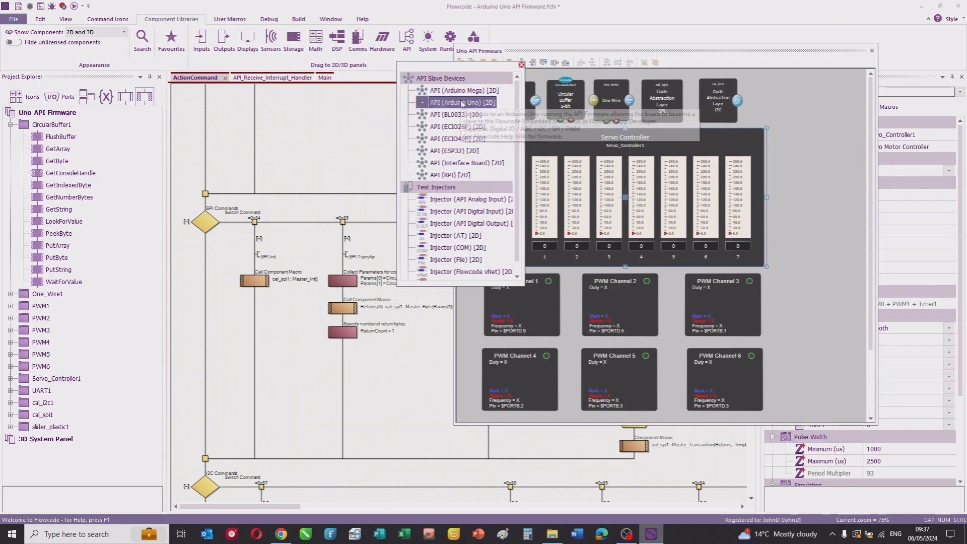
{"action": "left_click", "coordinate": [463, 102]}
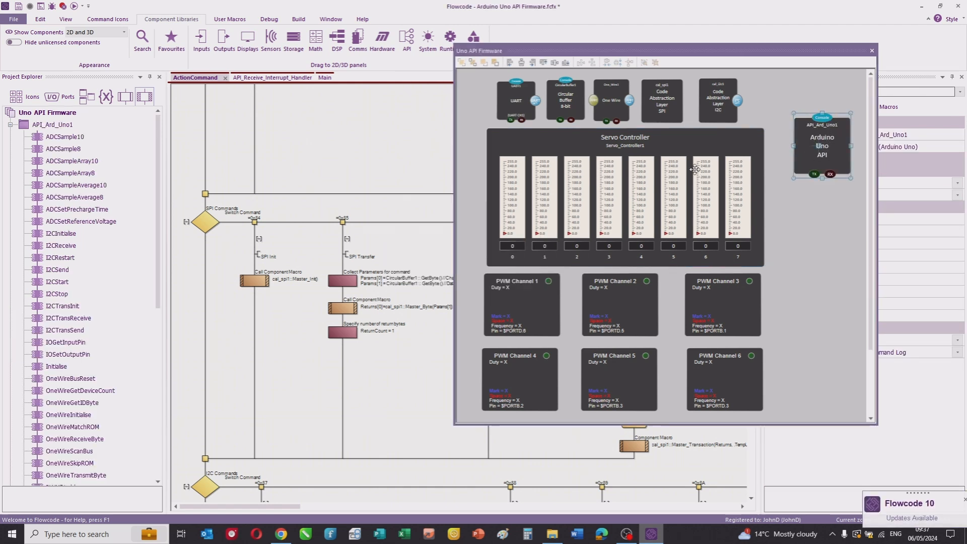
{"action": "mouse_move", "coordinate": [822, 136]}
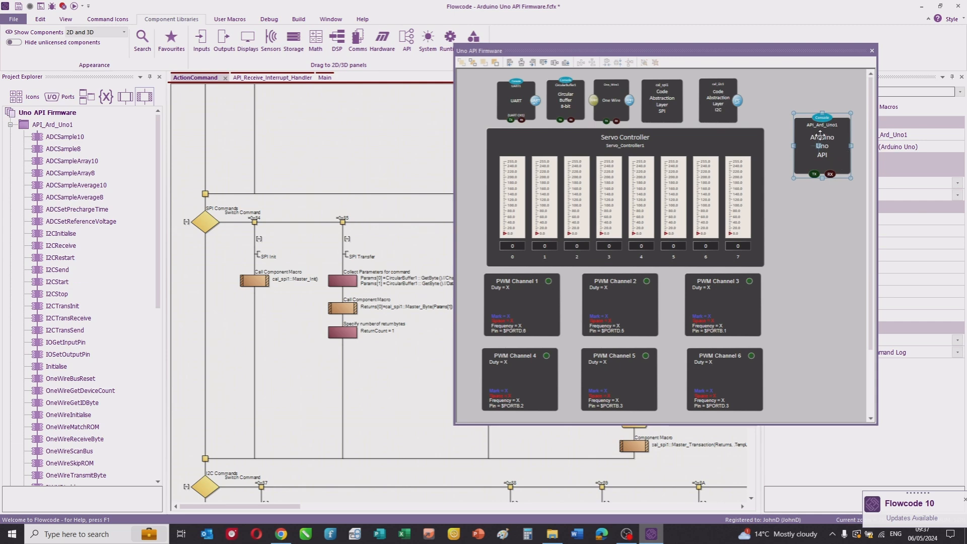
{"action": "mouse_move", "coordinate": [176, 110]}
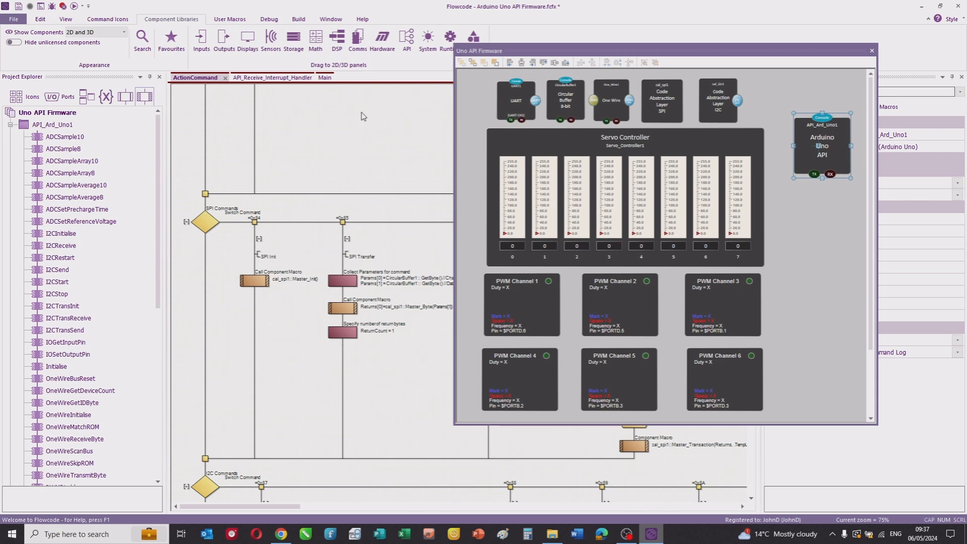
{"action": "mouse_move", "coordinate": [354, 109]}
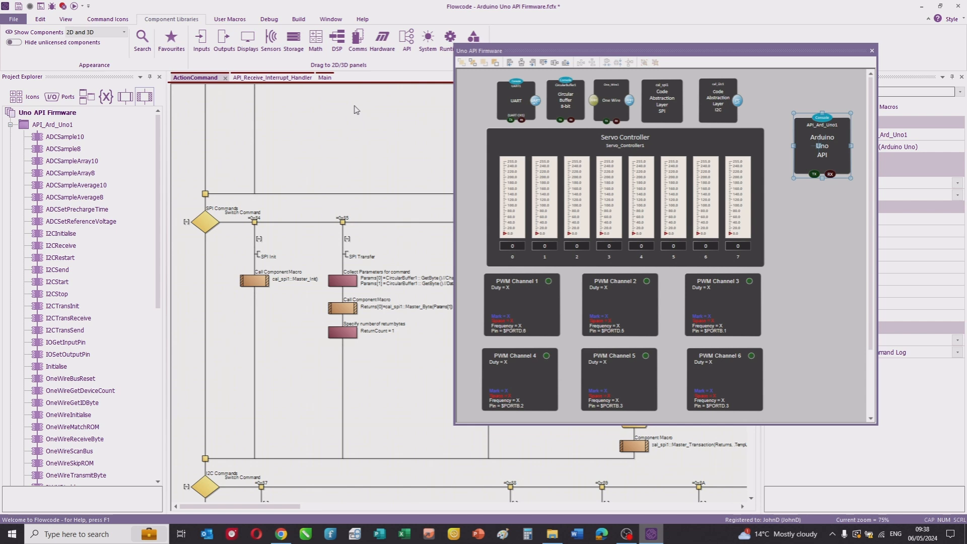
{"action": "left_click", "coordinate": [324, 77]}
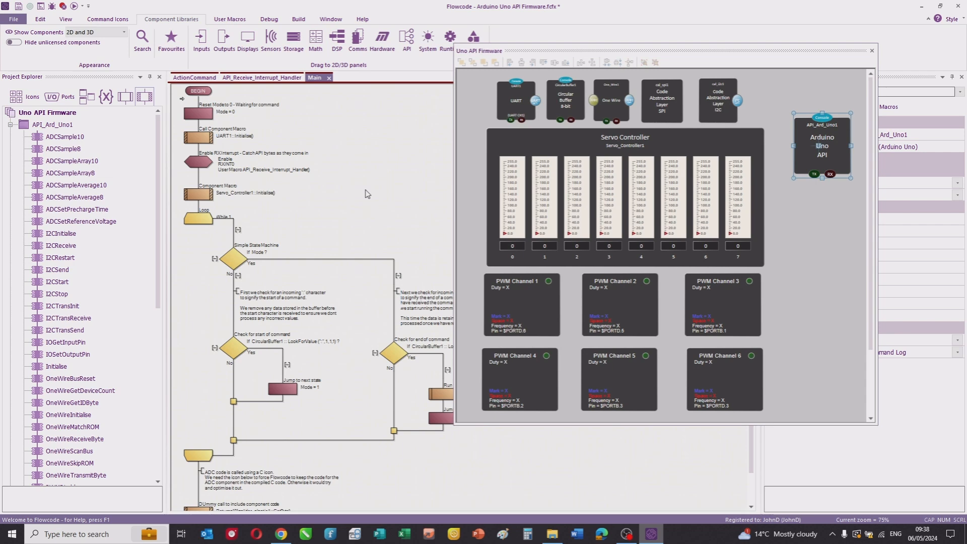
{"action": "mouse_move", "coordinate": [377, 205]}
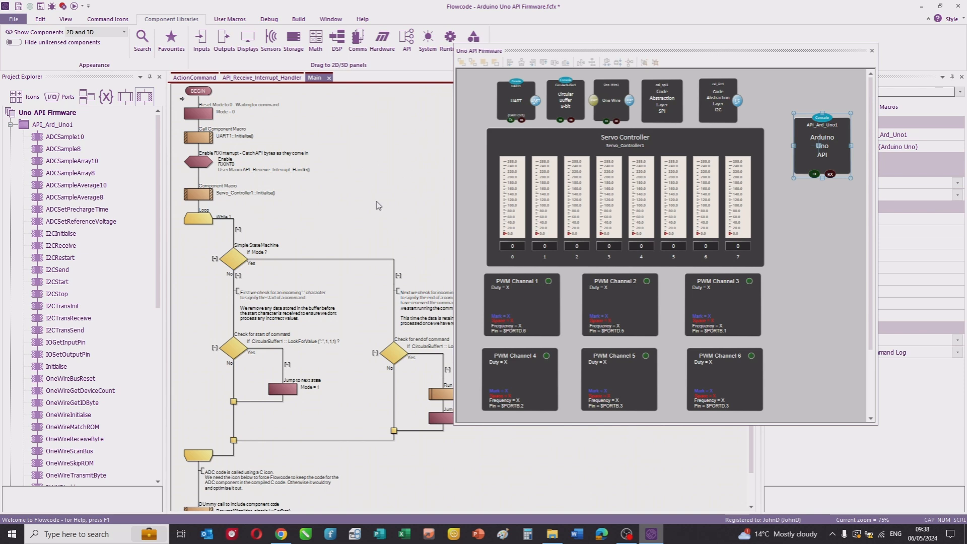
{"action": "mouse_move", "coordinate": [341, 163]}
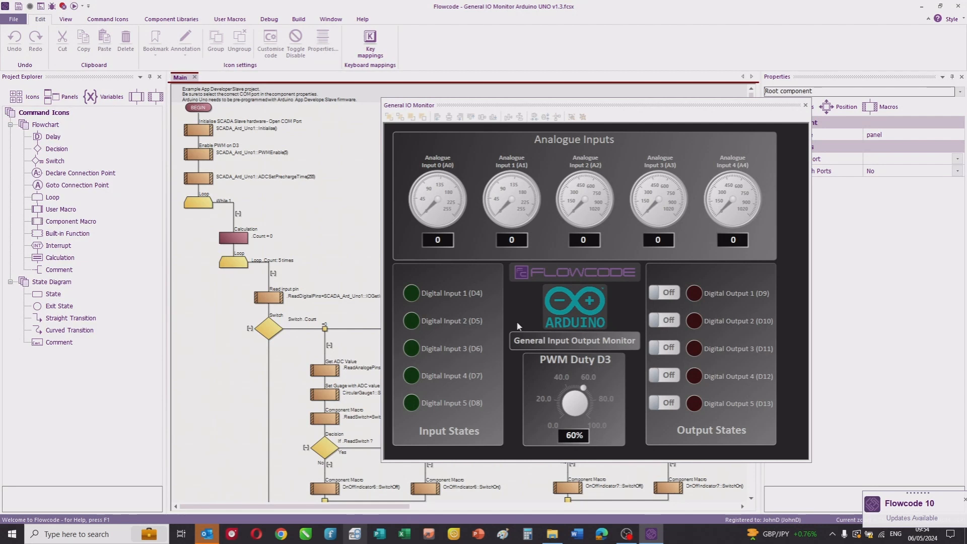
{"action": "mouse_move", "coordinate": [466, 223]}
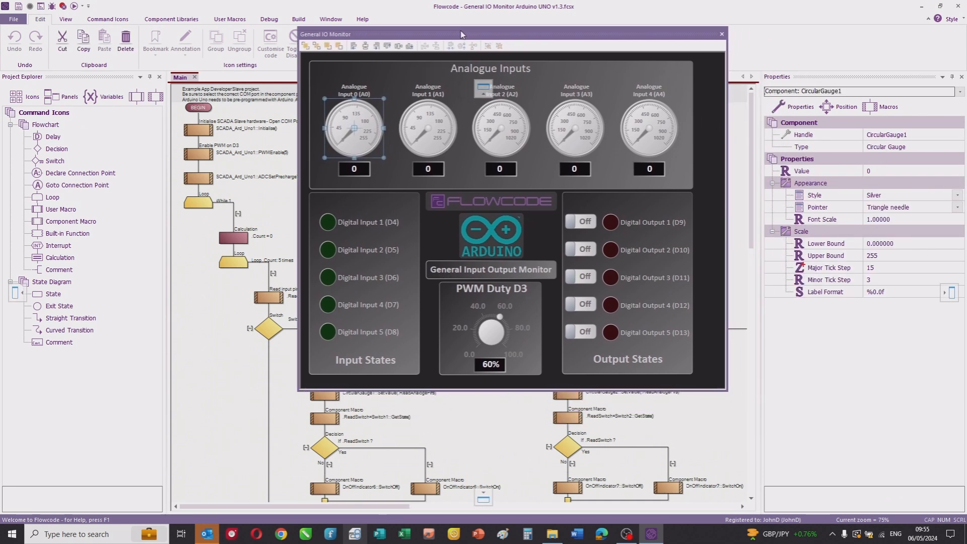
Inspect the Analogue Input 1 and 4 gauges, Digital Input 1 indicator and PWM Duty D3 knob settings.
{"action": "left_click", "coordinate": [425, 127]}
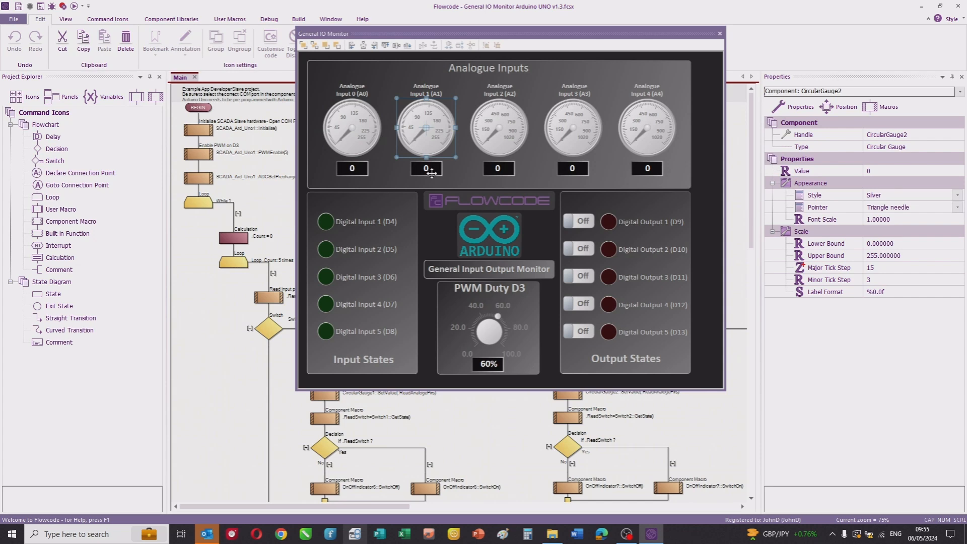
{"action": "left_click", "coordinate": [325, 221]}
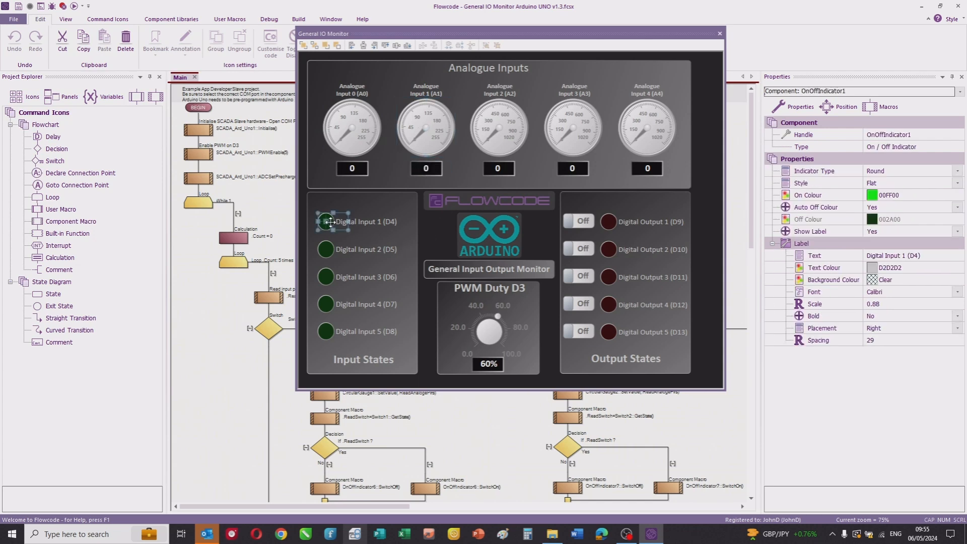
{"action": "left_click", "coordinate": [488, 333]}
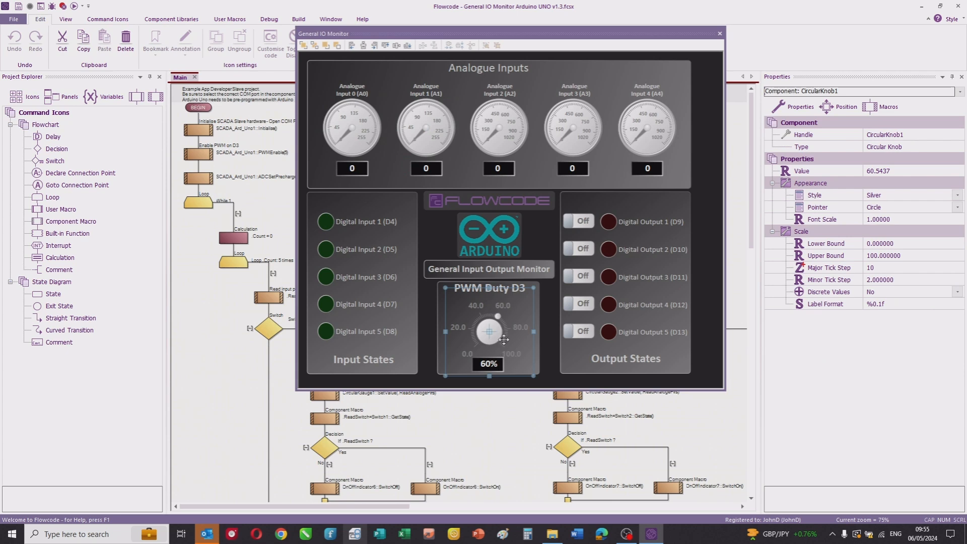
{"action": "mouse_move", "coordinate": [648, 150]}
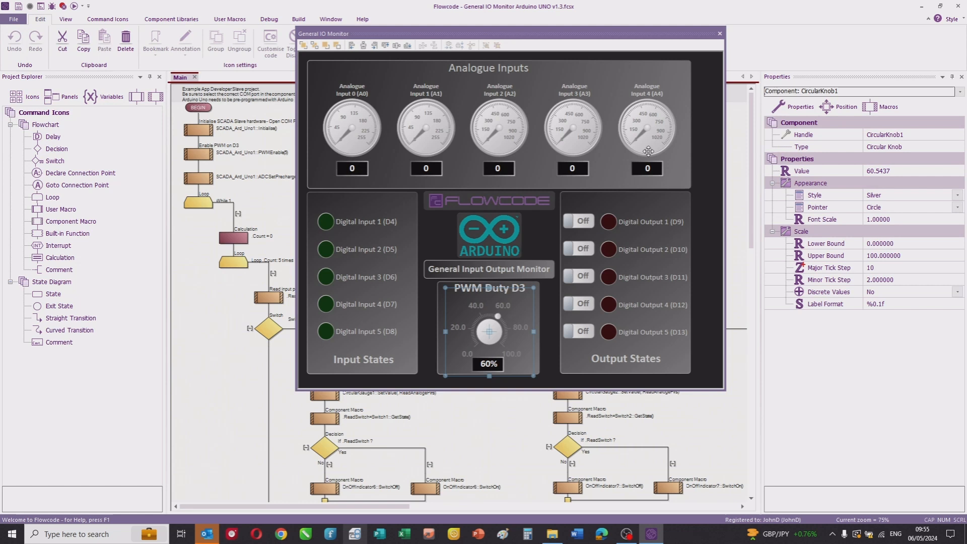
{"action": "left_click", "coordinate": [647, 127]}
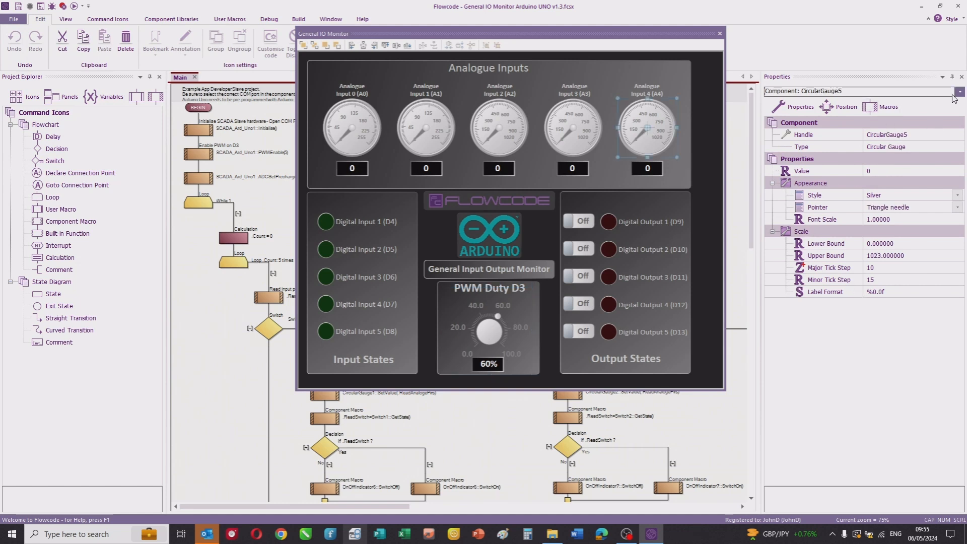
Select SCADA_Ard_Uno1, set Visible to Yes and give it a width so it appears on the panel.
{"action": "left_click", "coordinate": [960, 92]}
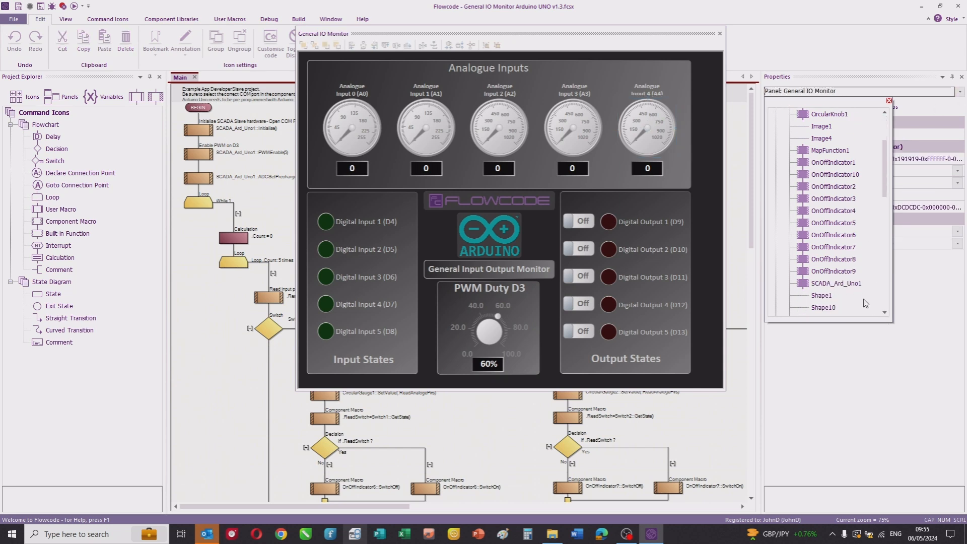
{"action": "left_click", "coordinate": [836, 283]}
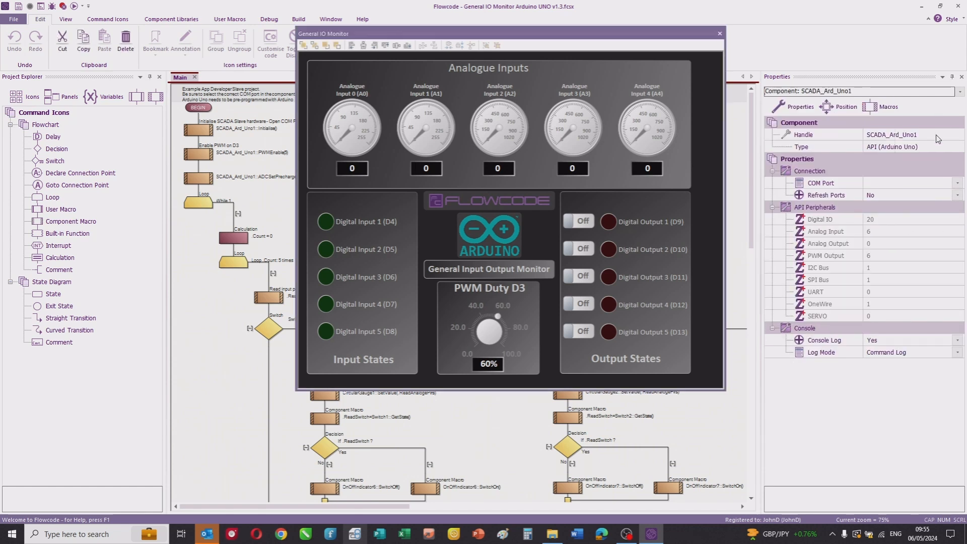
{"action": "mouse_move", "coordinate": [846, 106]}
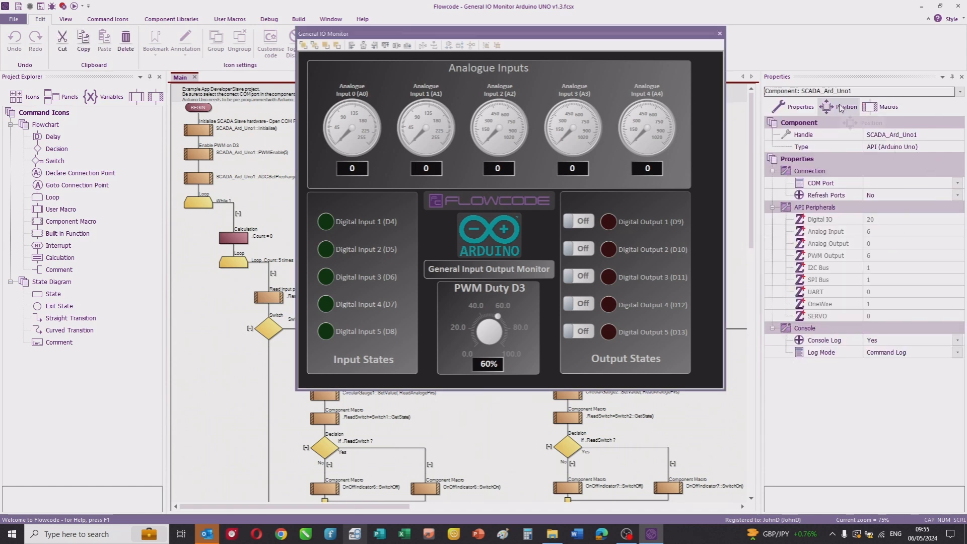
{"action": "left_click", "coordinate": [842, 107]}
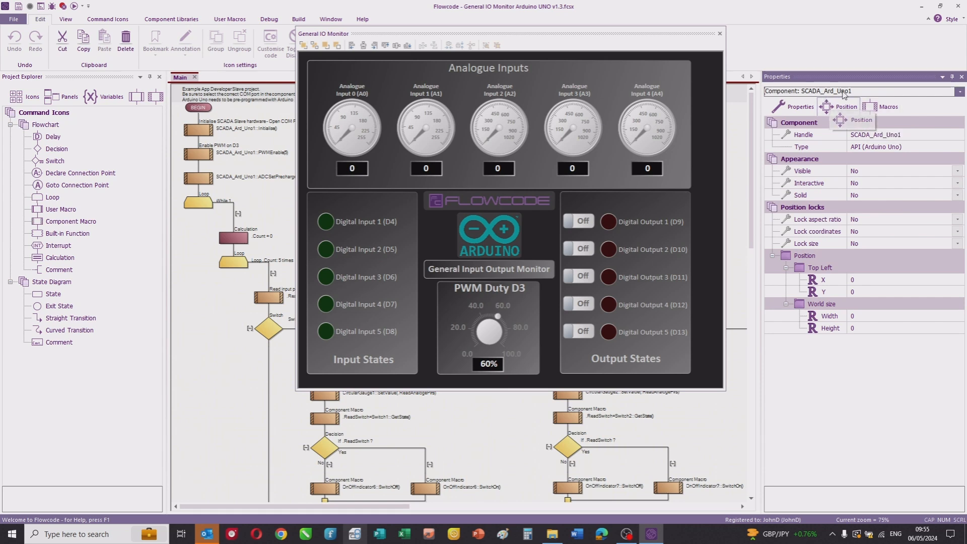
{"action": "left_click", "coordinate": [955, 171]}
{"action": "type", "text": "400"}
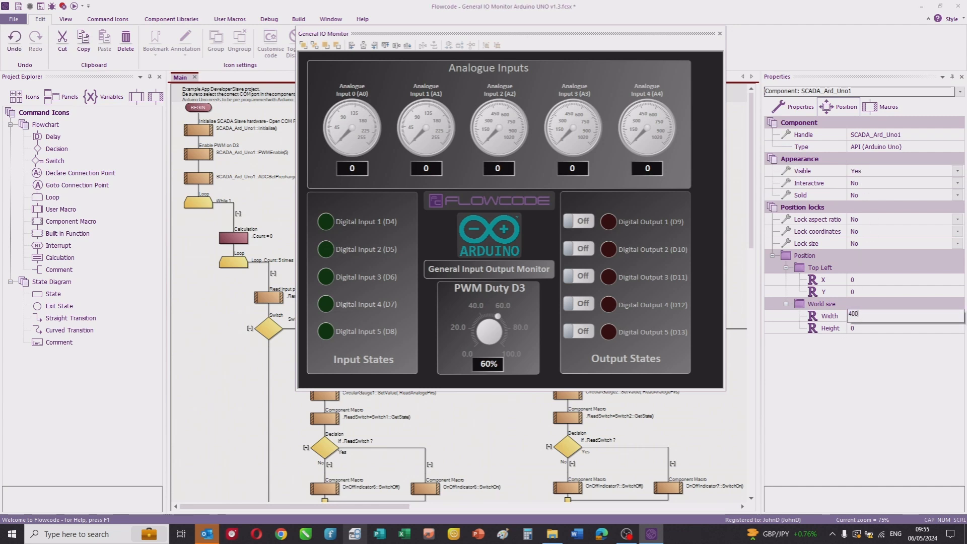
{"action": "left_click", "coordinate": [903, 328]}
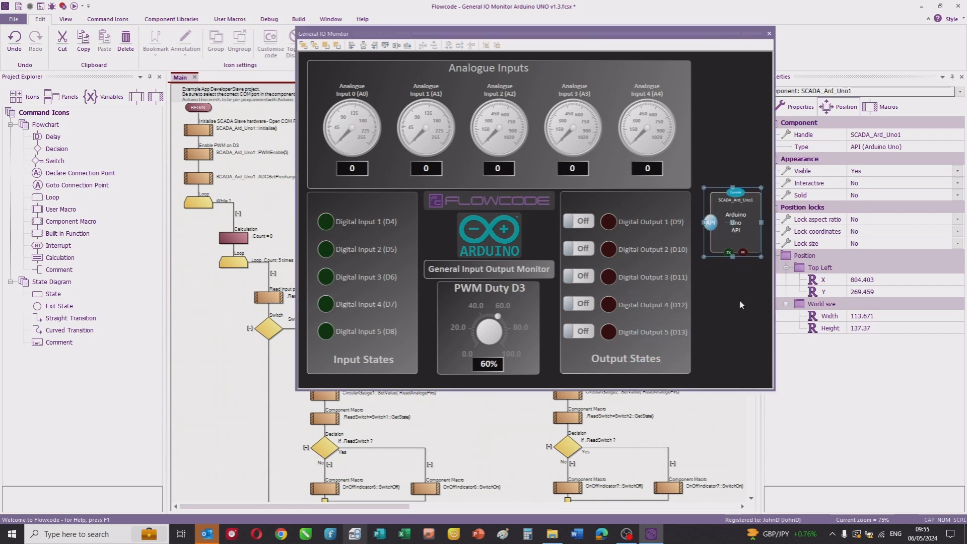
{"action": "mouse_move", "coordinate": [532, 278]}
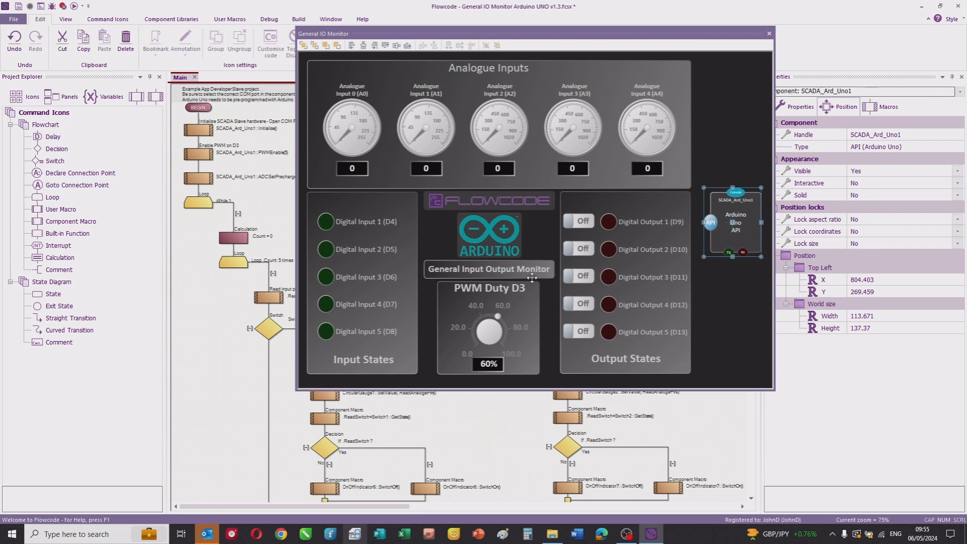
{"action": "mouse_move", "coordinate": [601, 37]}
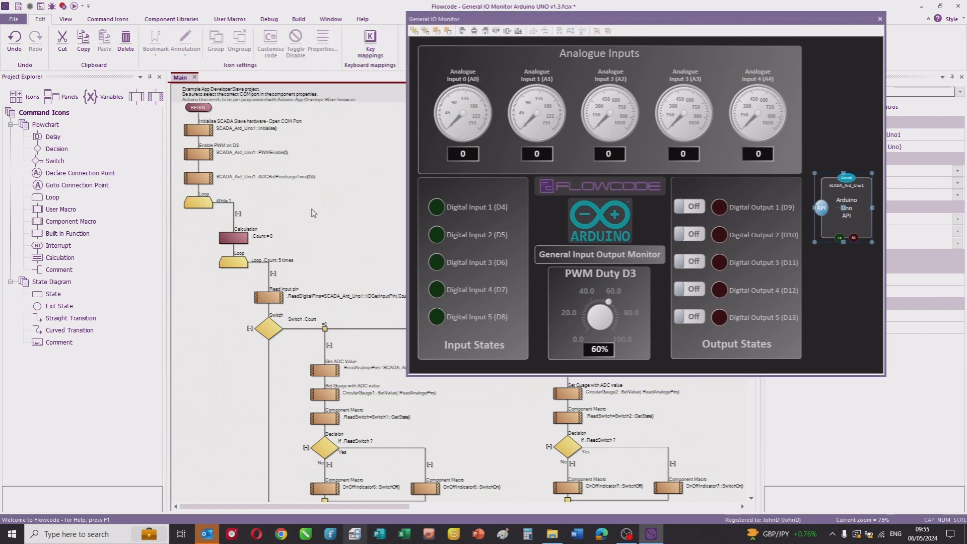
{"action": "mouse_move", "coordinate": [274, 158]}
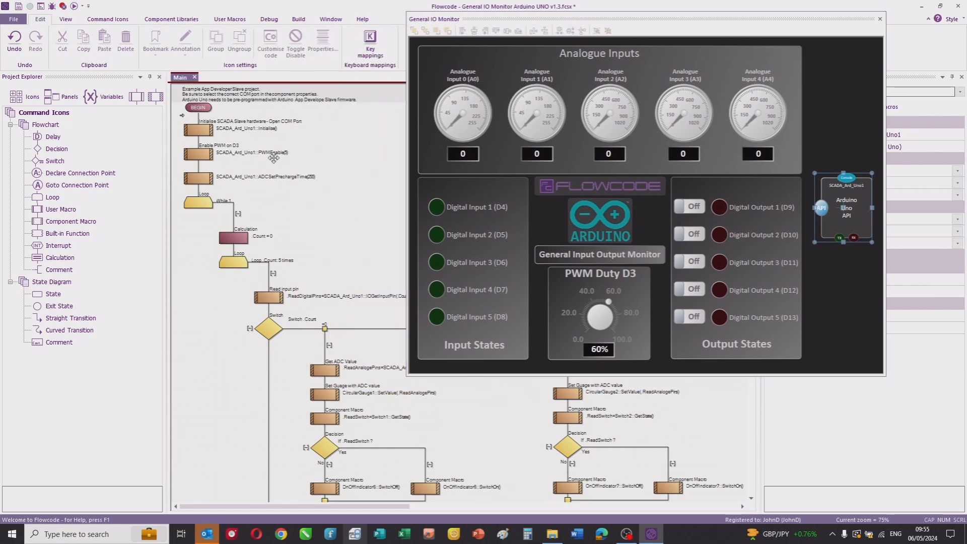
{"action": "mouse_move", "coordinate": [311, 259]}
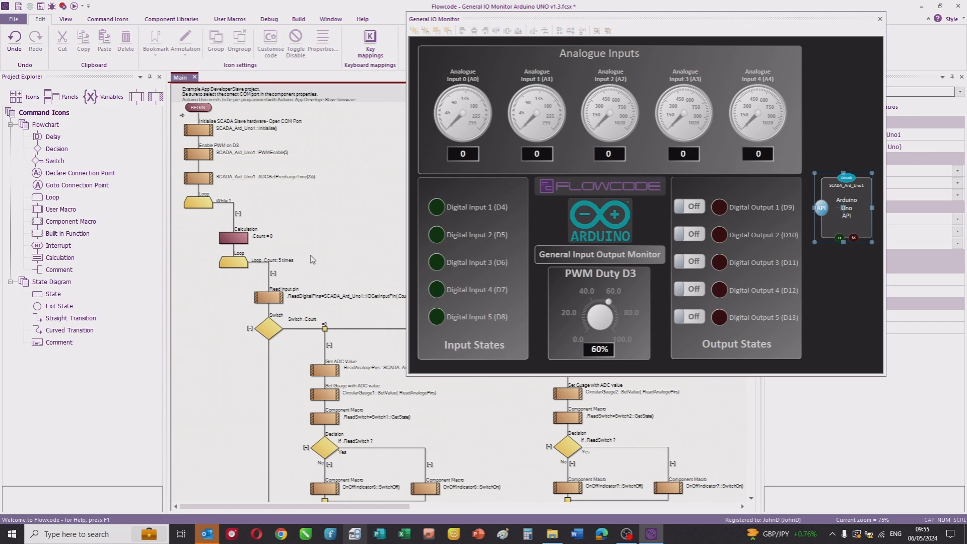
{"action": "mouse_move", "coordinate": [214, 205]}
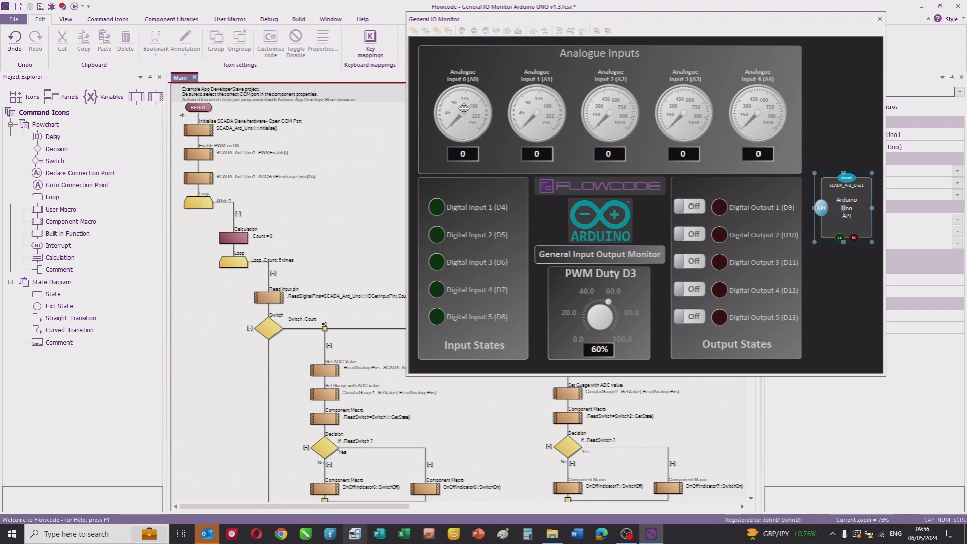
{"action": "mouse_move", "coordinate": [337, 287]}
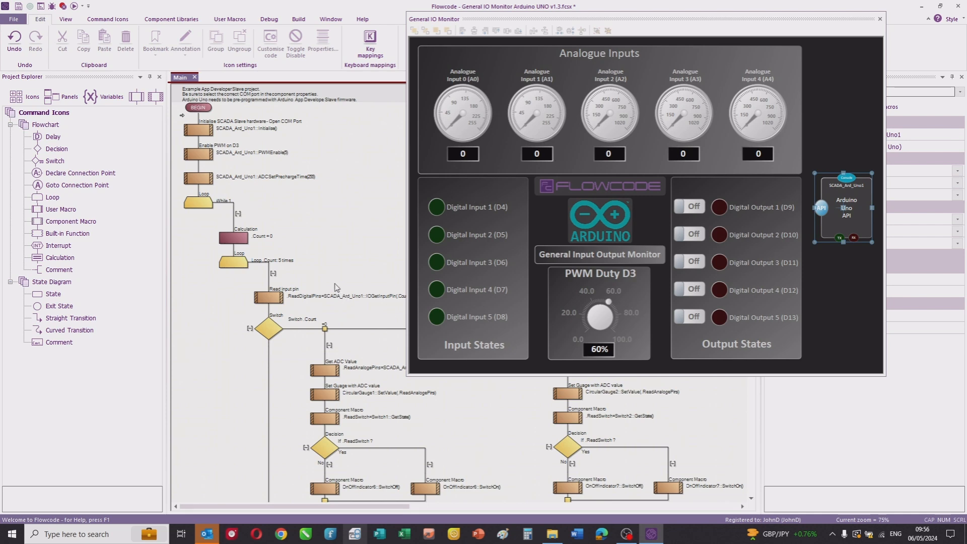
{"action": "scroll", "scroll_direction": "down", "scroll_amount": 3}
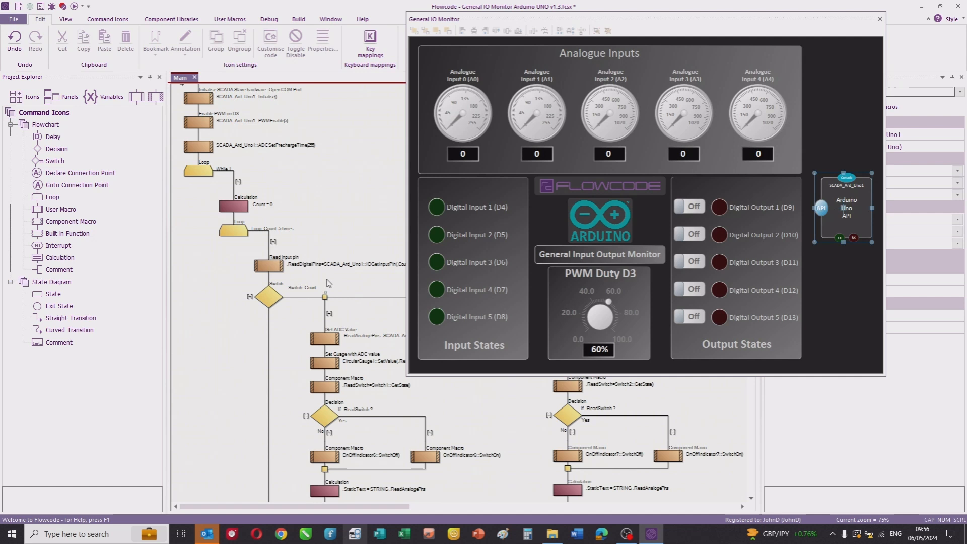
{"action": "mouse_move", "coordinate": [329, 263]}
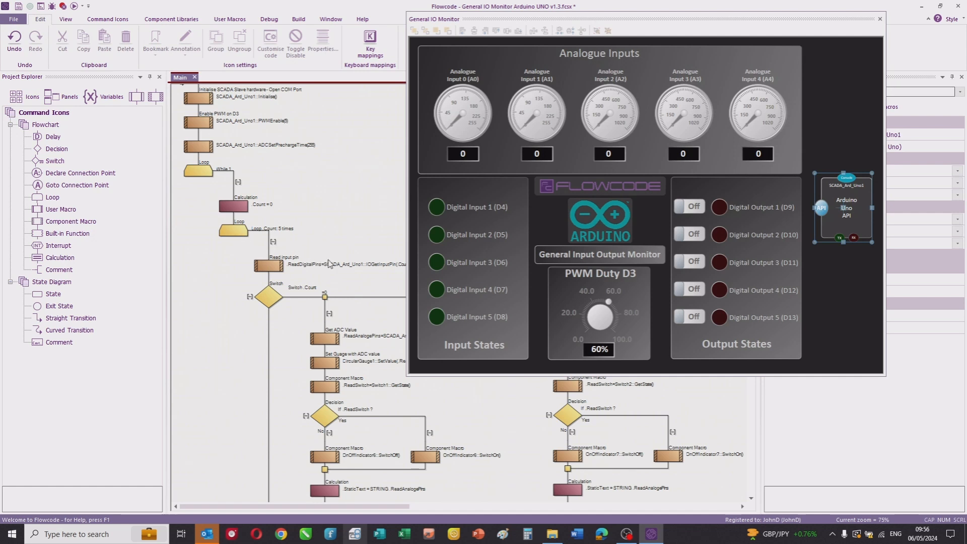
{"action": "scroll", "scroll_direction": "left", "scroll_amount": 3}
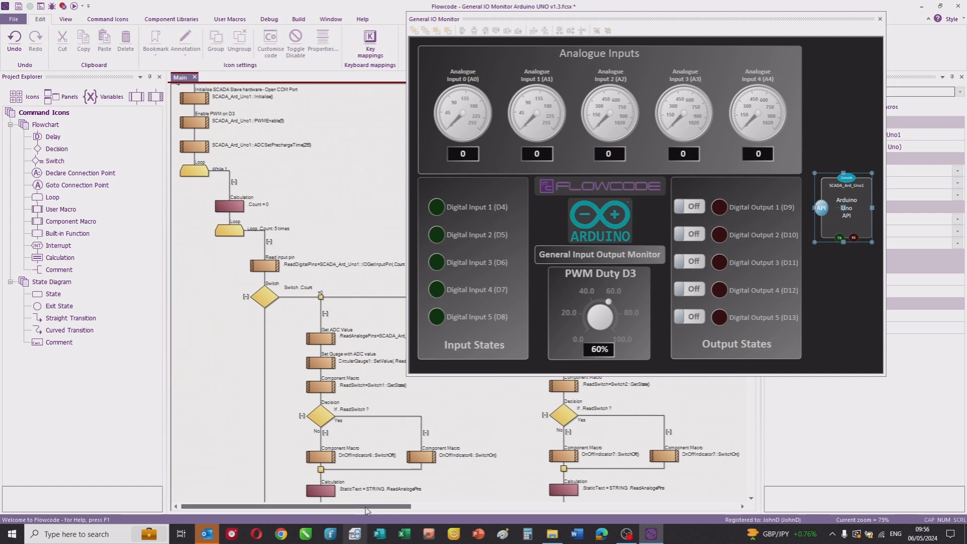
{"action": "scroll", "scroll_direction": "right", "scroll_amount": 3}
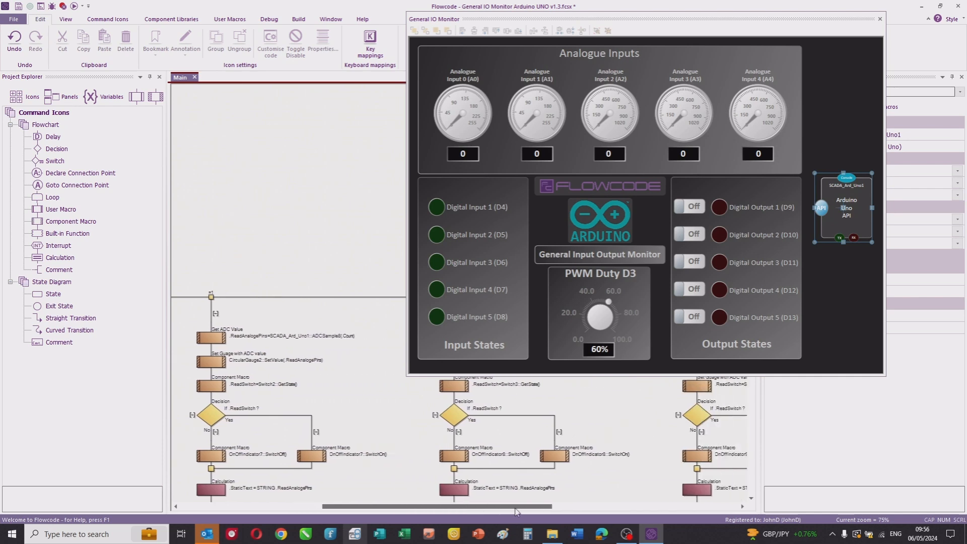
{"action": "scroll", "scroll_direction": "right", "scroll_amount": 3}
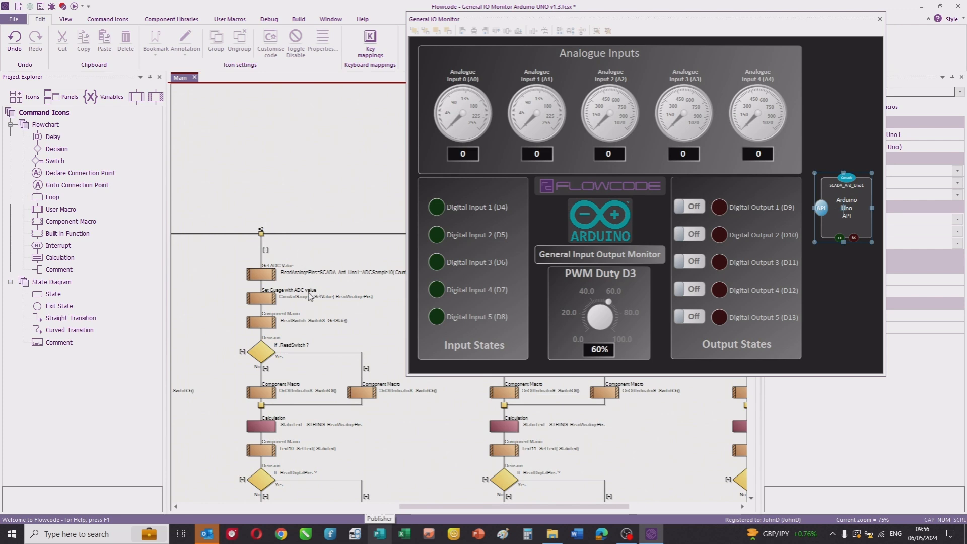
{"action": "mouse_move", "coordinate": [316, 284]}
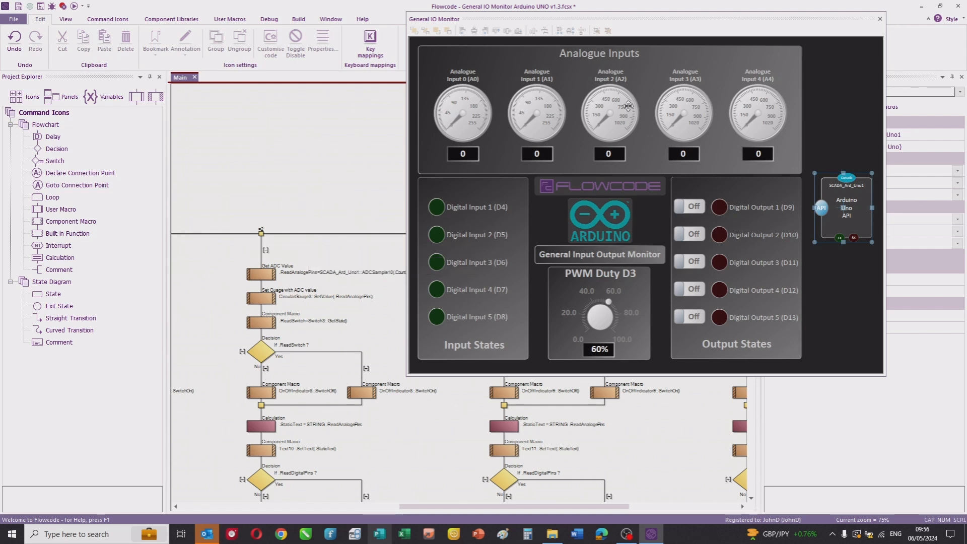
{"action": "mouse_move", "coordinate": [352, 348]}
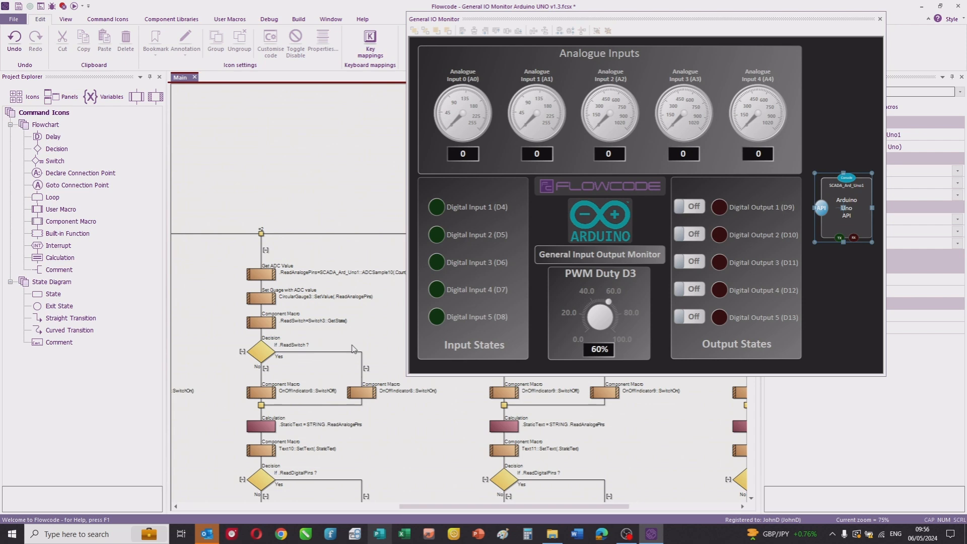
{"action": "scroll", "scroll_direction": "down", "scroll_amount": 3}
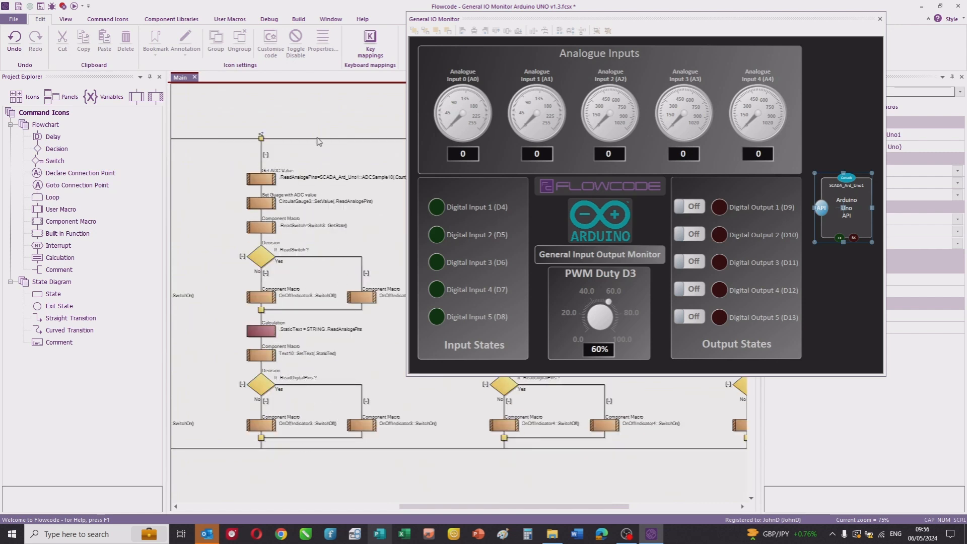
{"action": "mouse_move", "coordinate": [303, 172]}
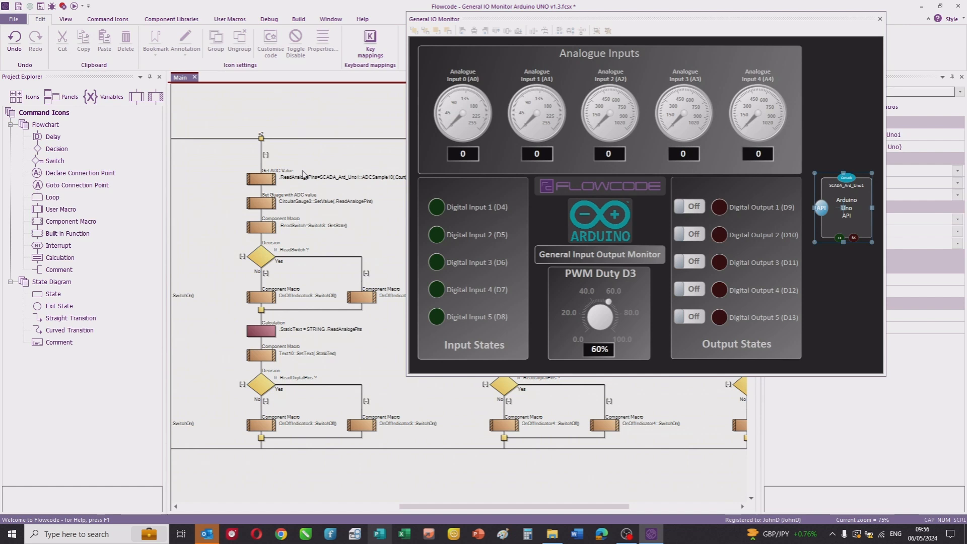
{"action": "mouse_move", "coordinate": [348, 122]}
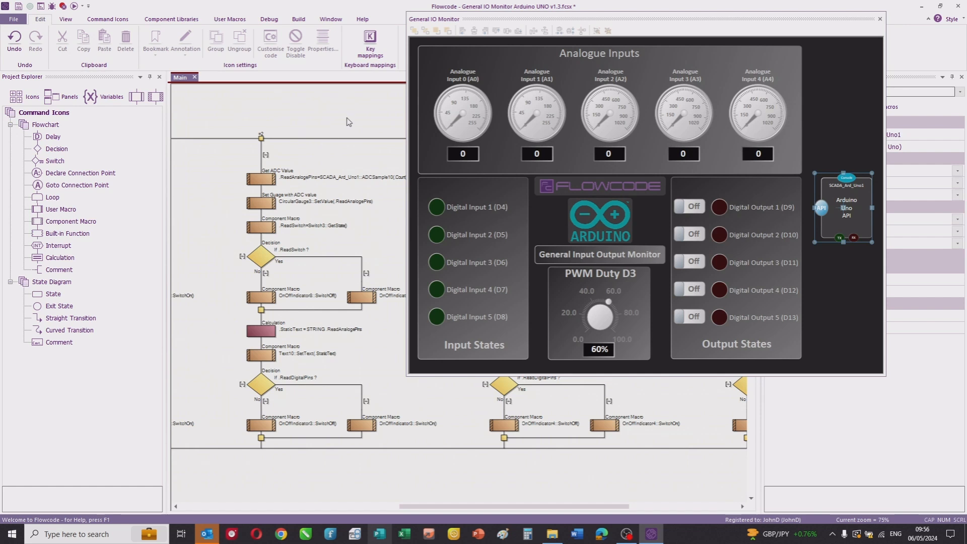
{"action": "mouse_move", "coordinate": [374, 114]}
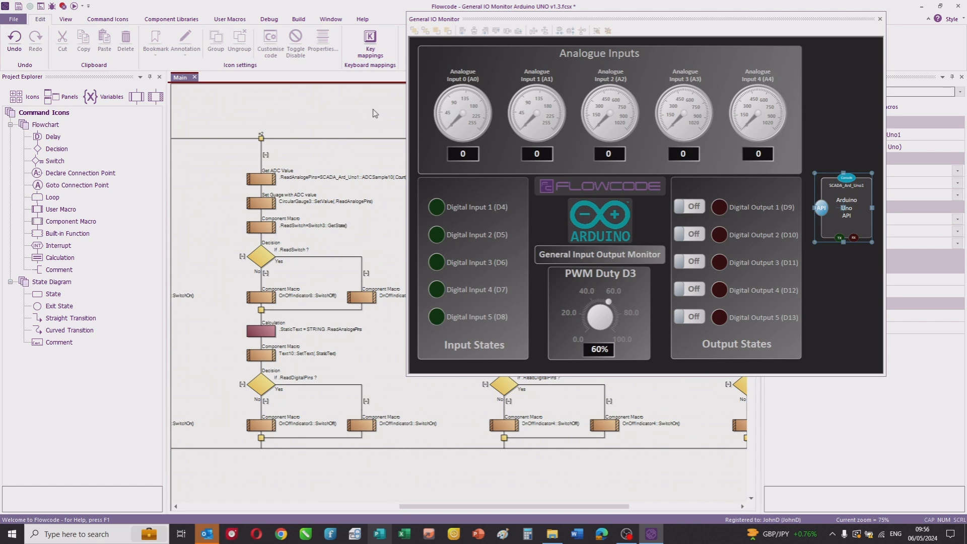
{"action": "mouse_move", "coordinate": [301, 19]}
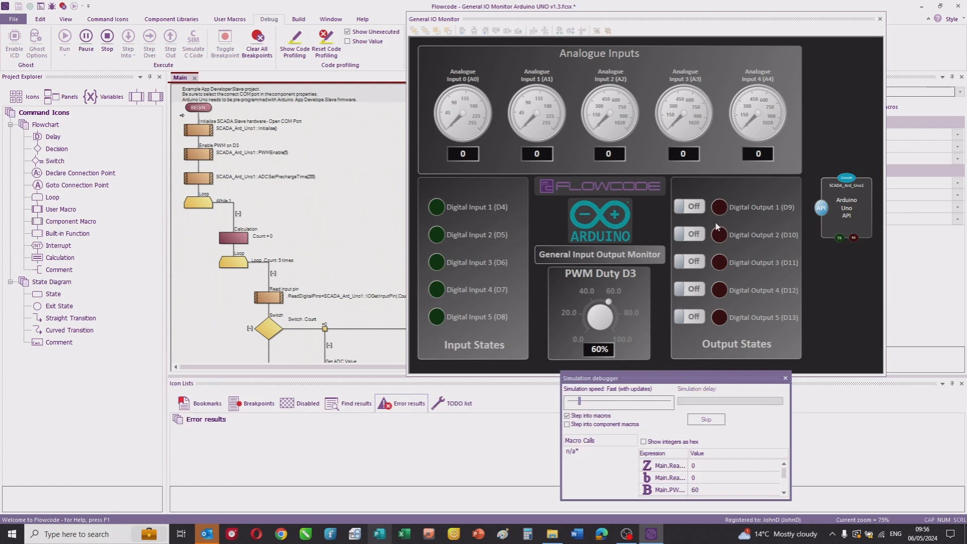
Switch Digital Output 1 (D9) on in the running simulation, then stop the simulation.
{"action": "left_click", "coordinate": [688, 207]}
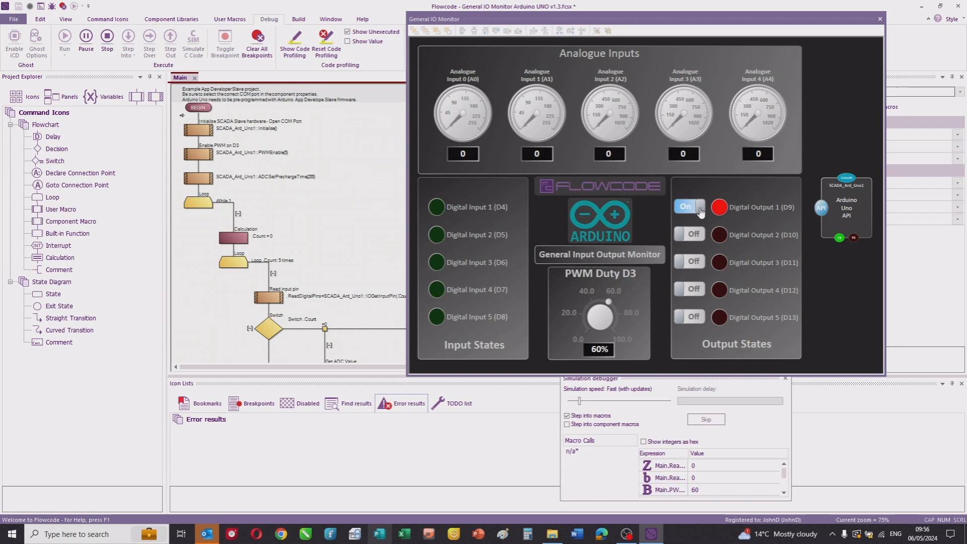
{"action": "mouse_move", "coordinate": [342, 233]}
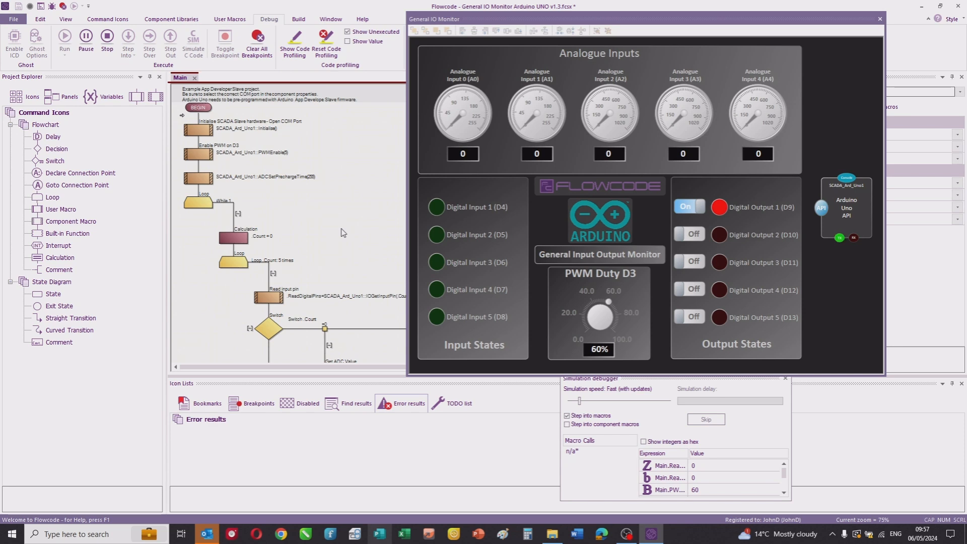
{"action": "mouse_move", "coordinate": [428, 169]}
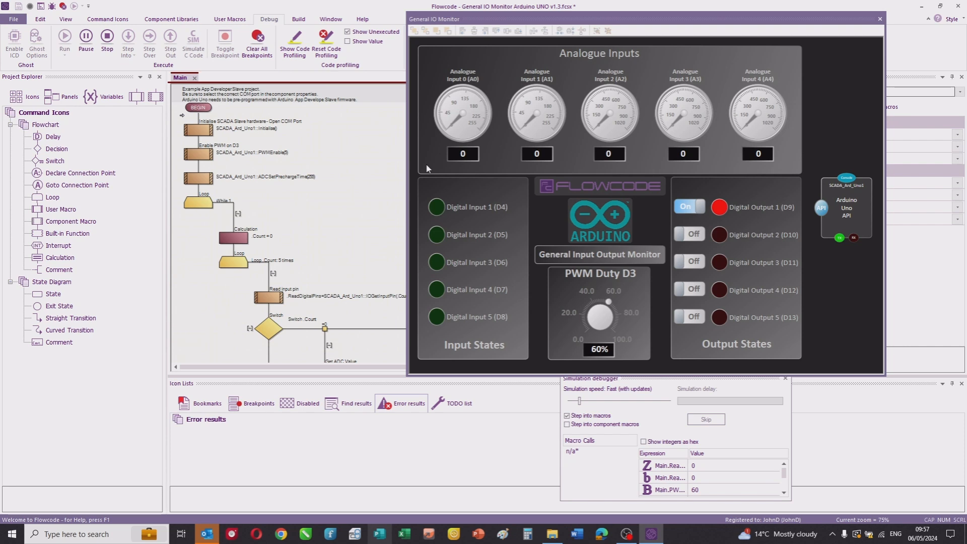
{"action": "mouse_move", "coordinate": [411, 107]}
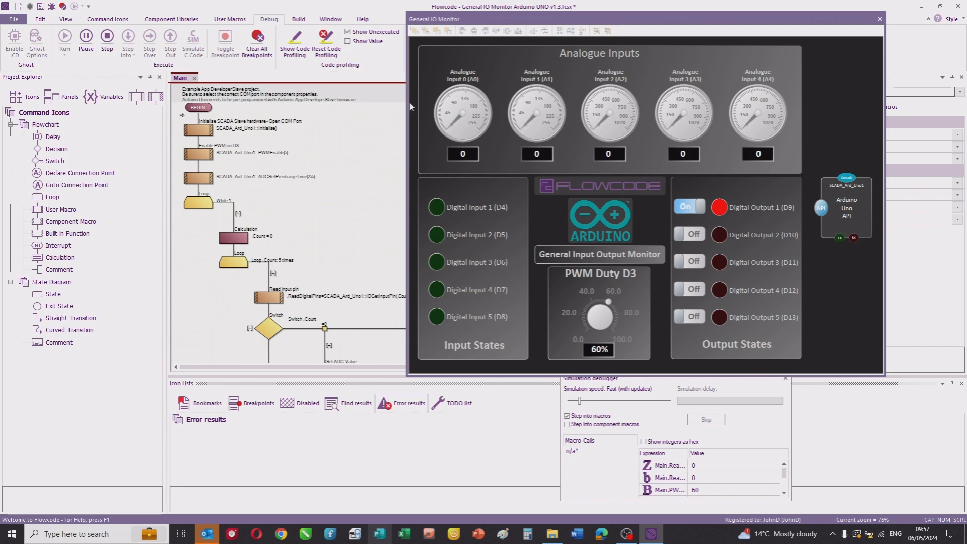
{"action": "left_click", "coordinate": [106, 38]}
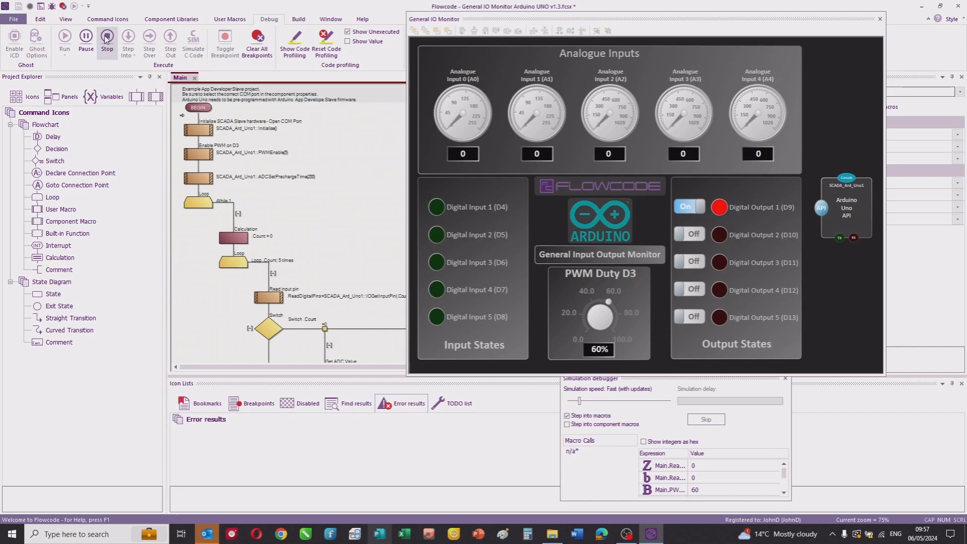
{"action": "left_click", "coordinate": [280, 533]}
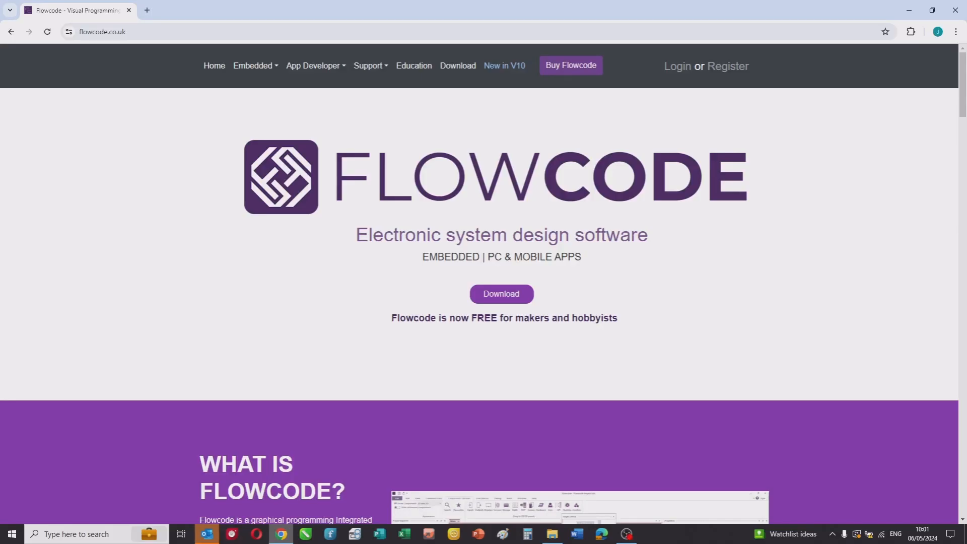
{"action": "mouse_move", "coordinate": [357, 118]}
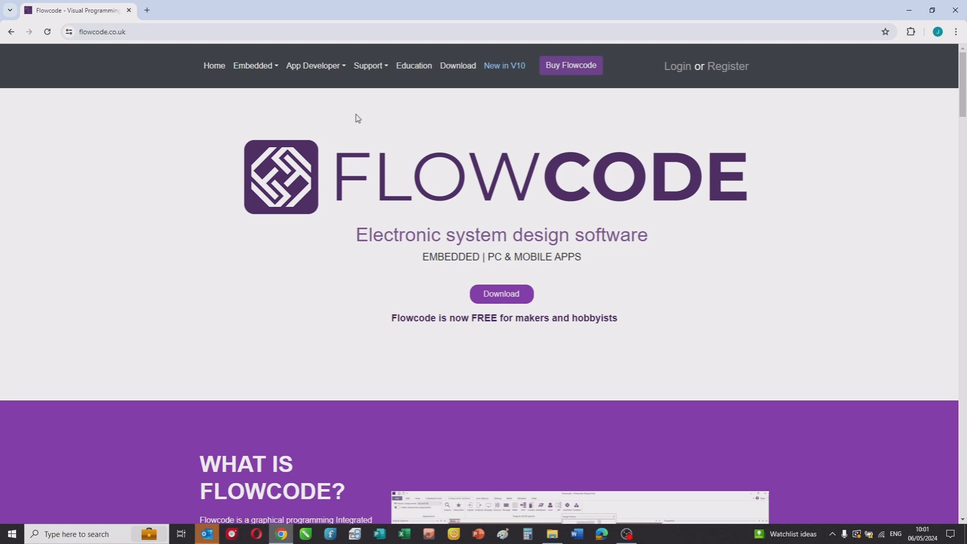
Expand the App Developer menu on flowcode.co.uk.
{"action": "left_click", "coordinate": [314, 66]}
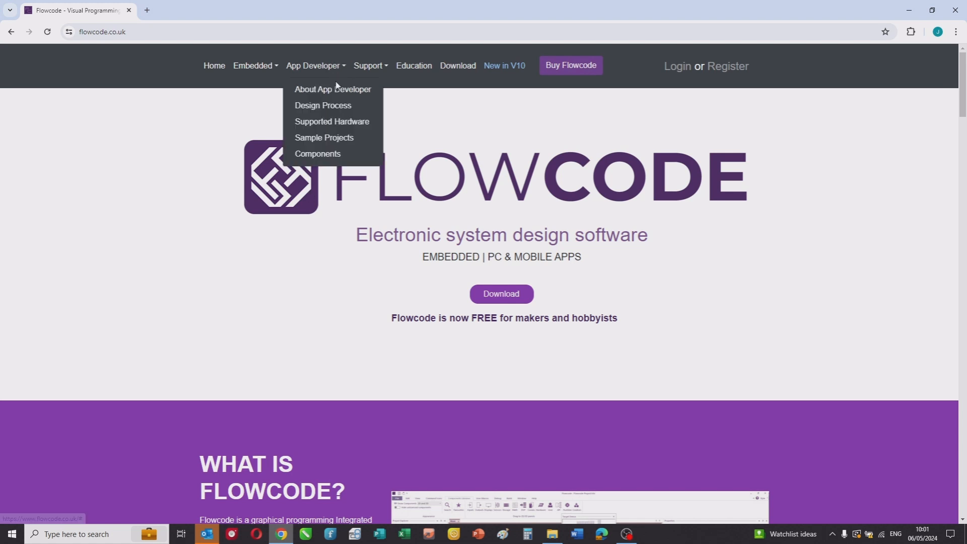
{"action": "mouse_move", "coordinate": [330, 68]}
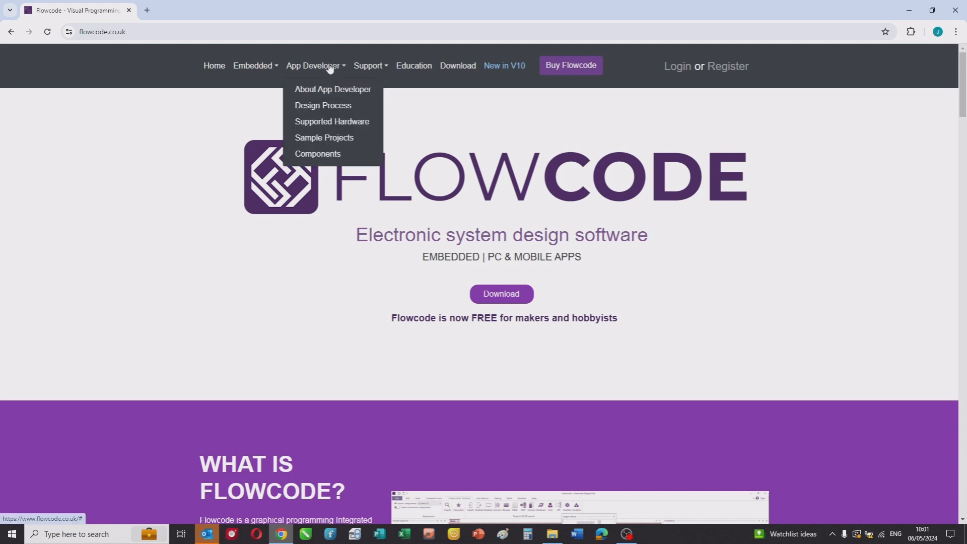
Go to Sample Projects and scroll to the General Purpose I/O Board – PC Developer Slave entry.
{"action": "left_click", "coordinate": [323, 138]}
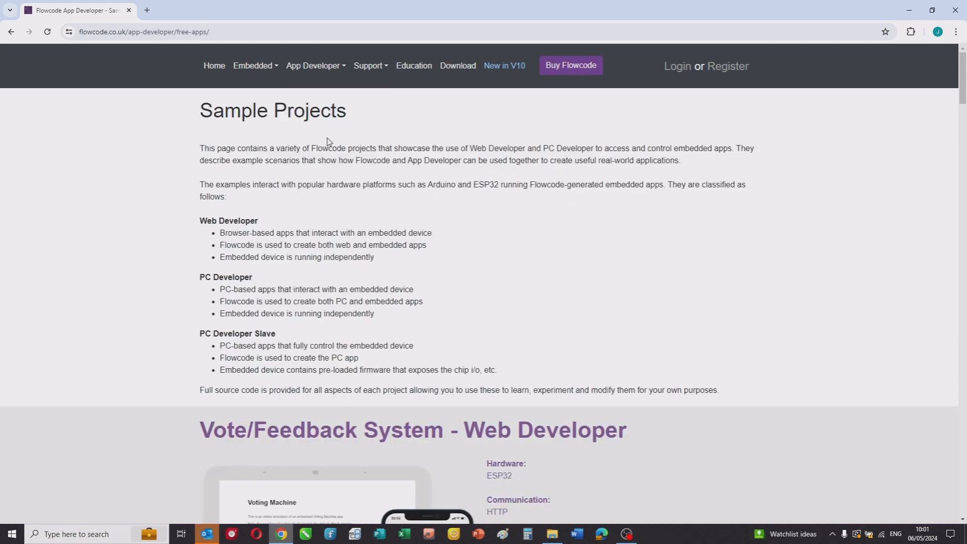
{"action": "scroll", "scroll_direction": "down", "scroll_amount": 3}
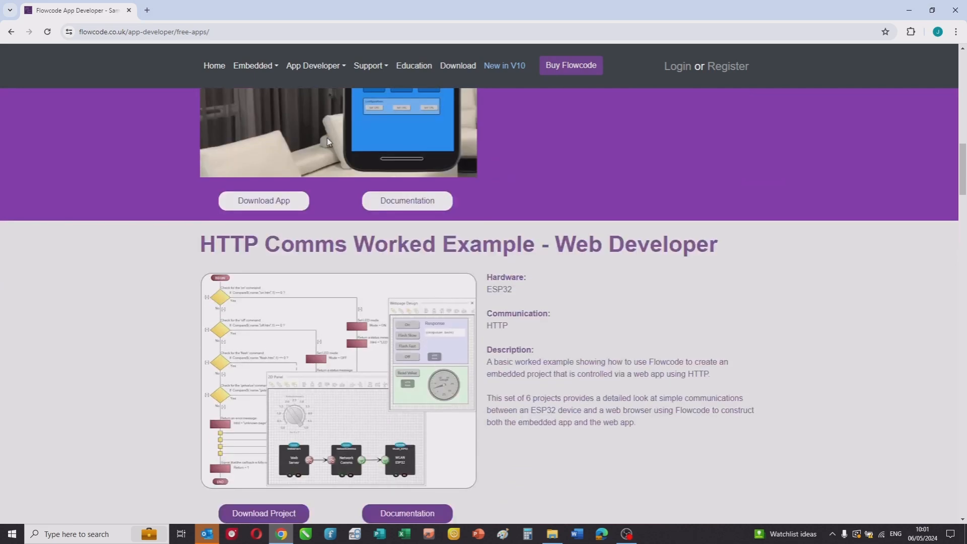
{"action": "scroll", "scroll_direction": "down", "scroll_amount": 3}
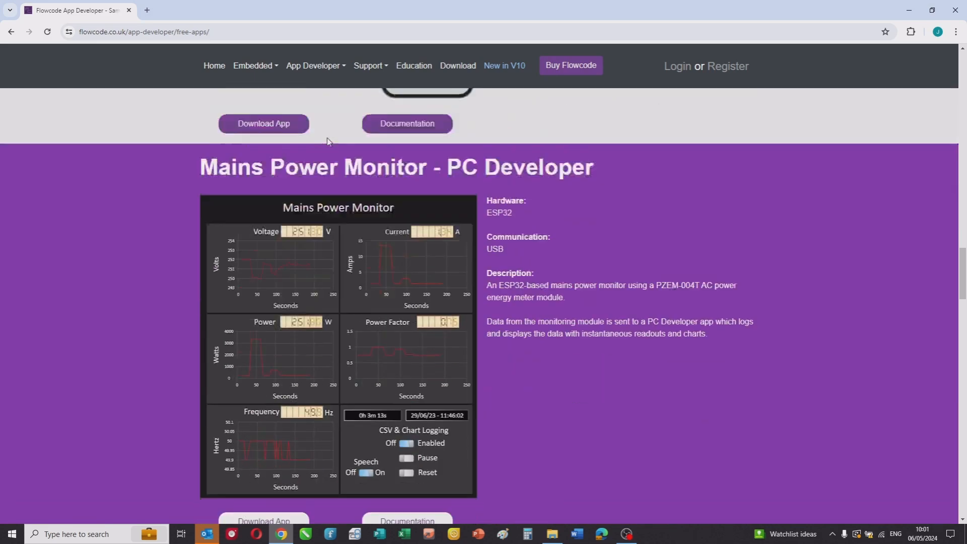
{"action": "scroll", "scroll_direction": "down", "scroll_amount": 3}
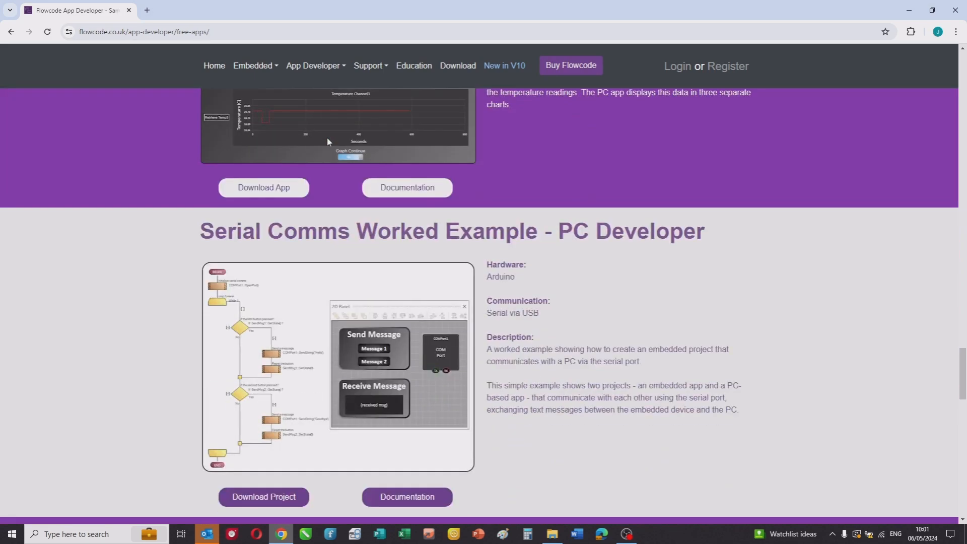
{"action": "scroll", "scroll_direction": "down", "scroll_amount": 3}
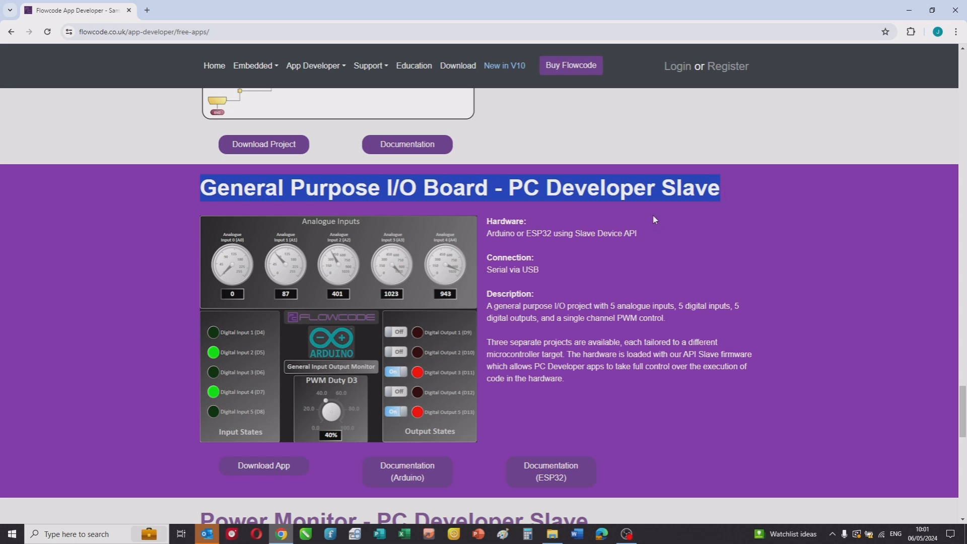
{"action": "mouse_move", "coordinate": [395, 489]}
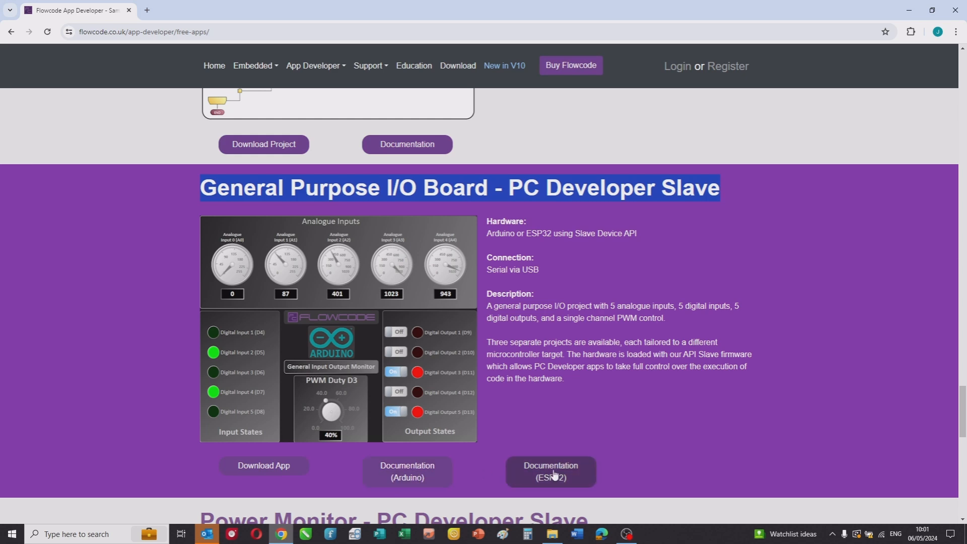
{"action": "mouse_move", "coordinate": [377, 240]}
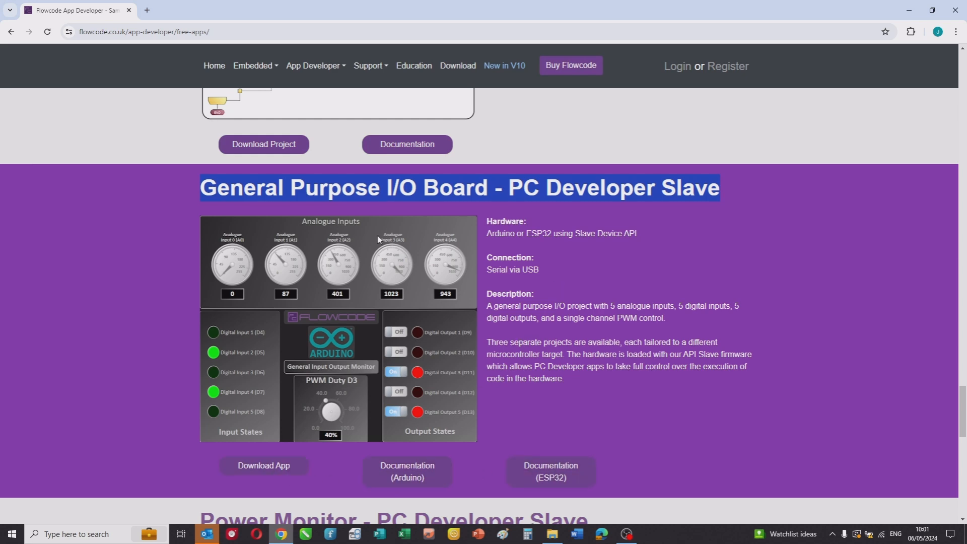
{"action": "mouse_move", "coordinate": [577, 395]}
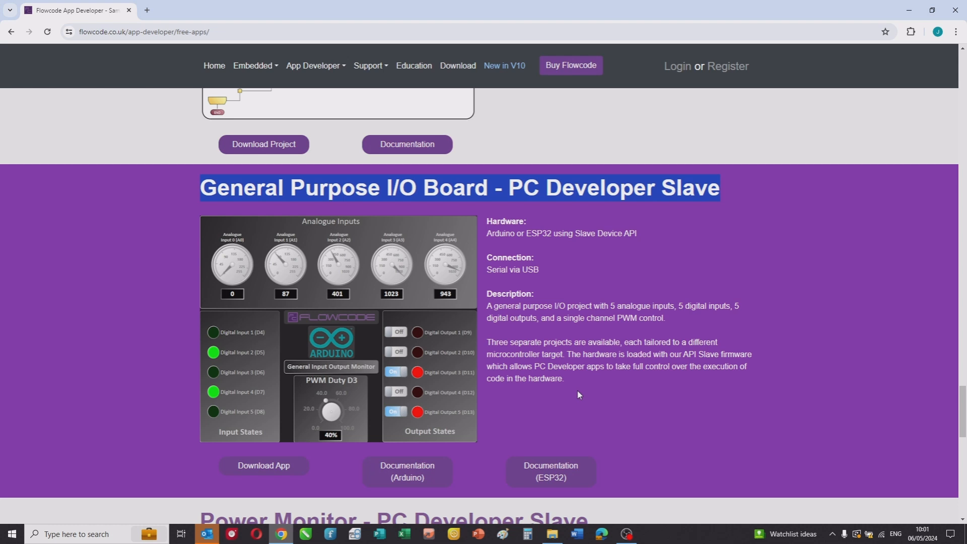